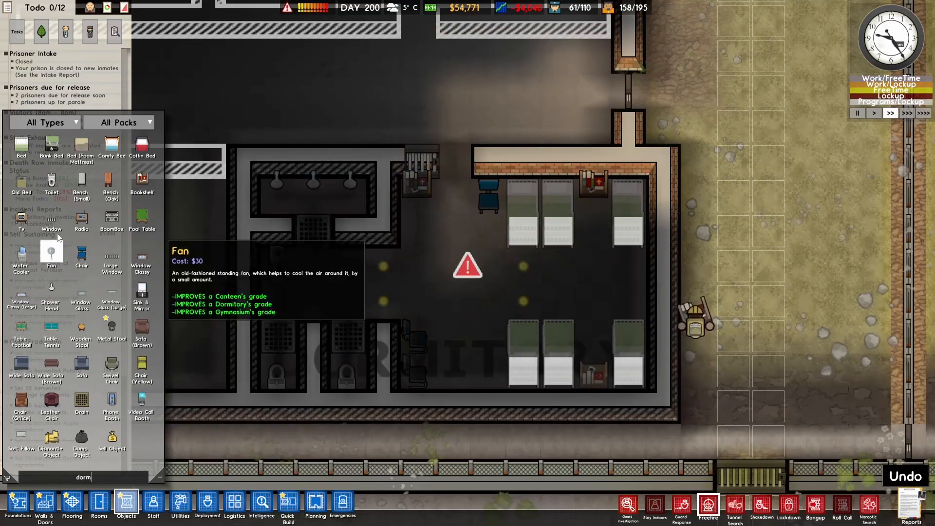
mouse_move(82, 220)
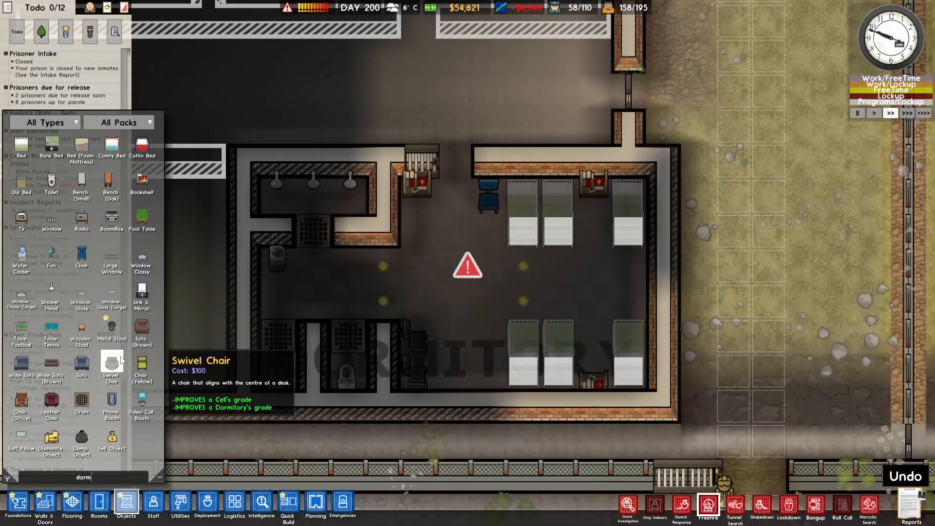
mouse_move(141, 402)
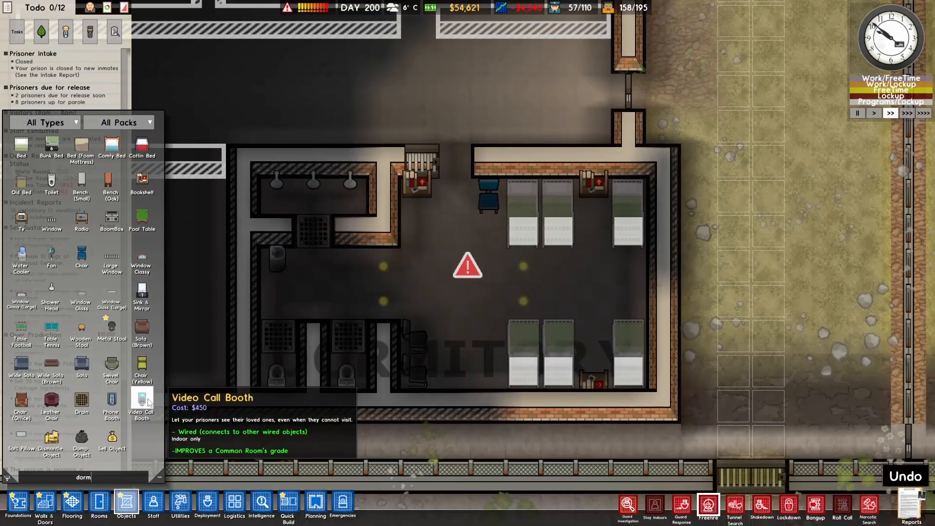
mouse_move(111, 331)
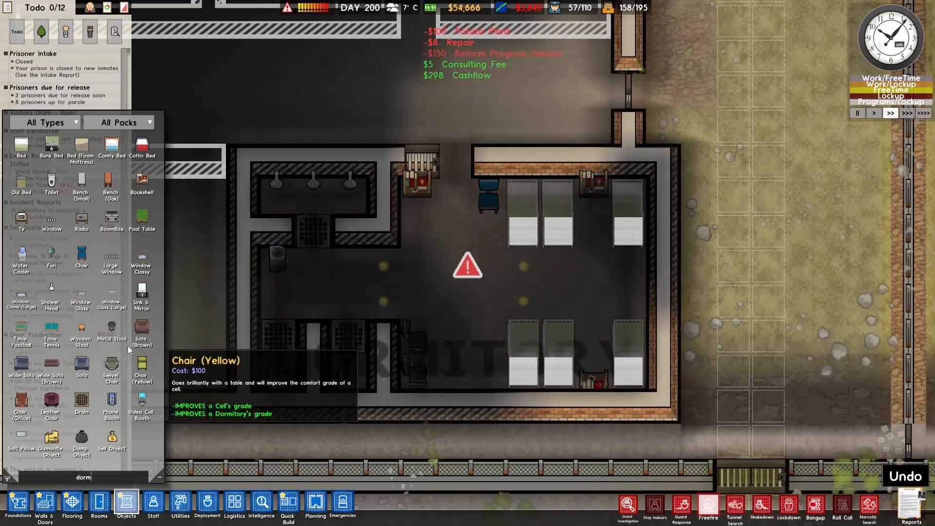
mouse_move(50, 327)
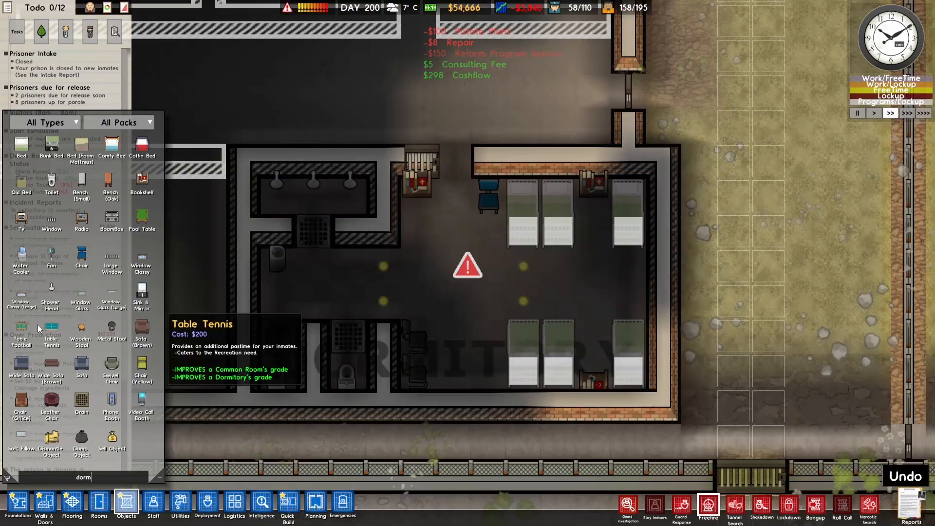
mouse_move(111, 300)
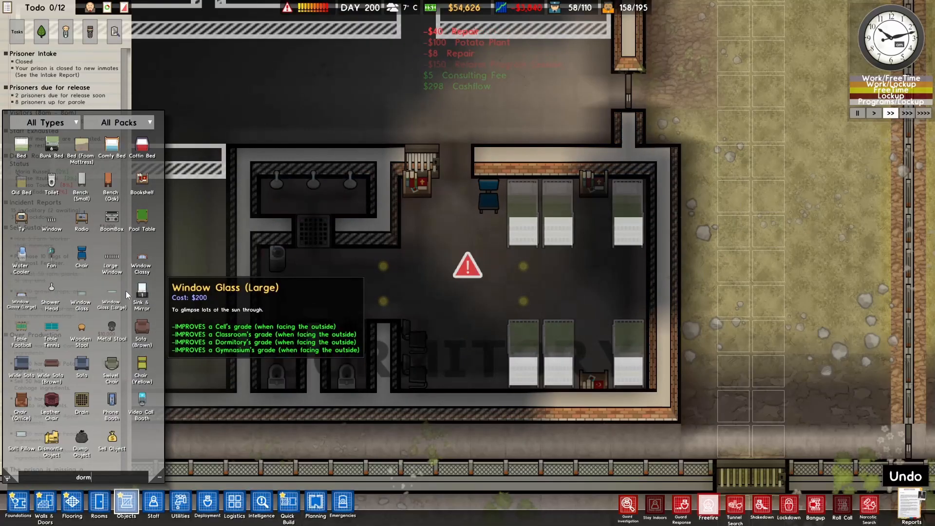
mouse_move(111, 256)
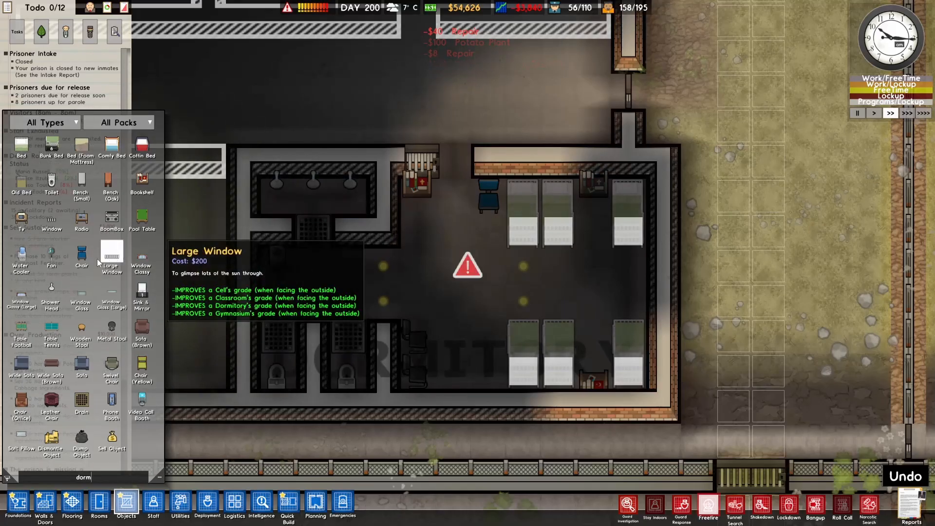
mouse_move(21, 253)
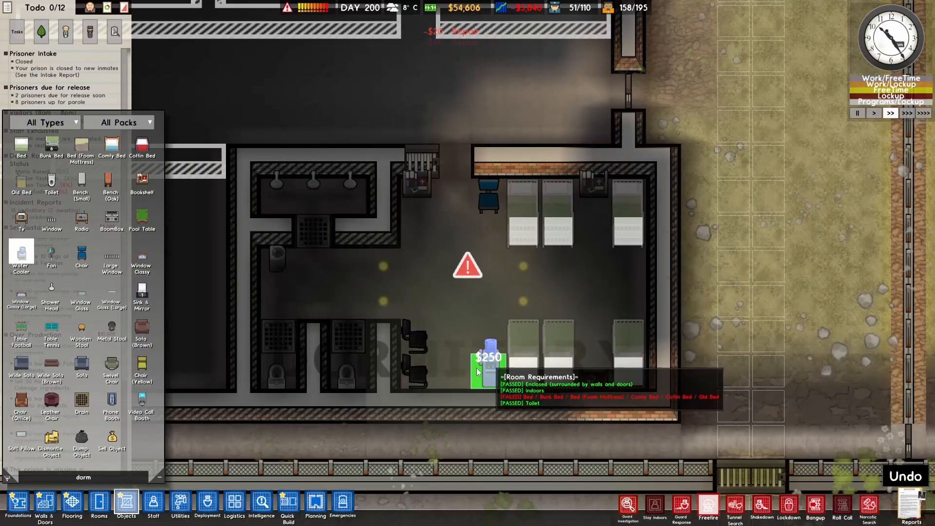
mouse_move(51, 253)
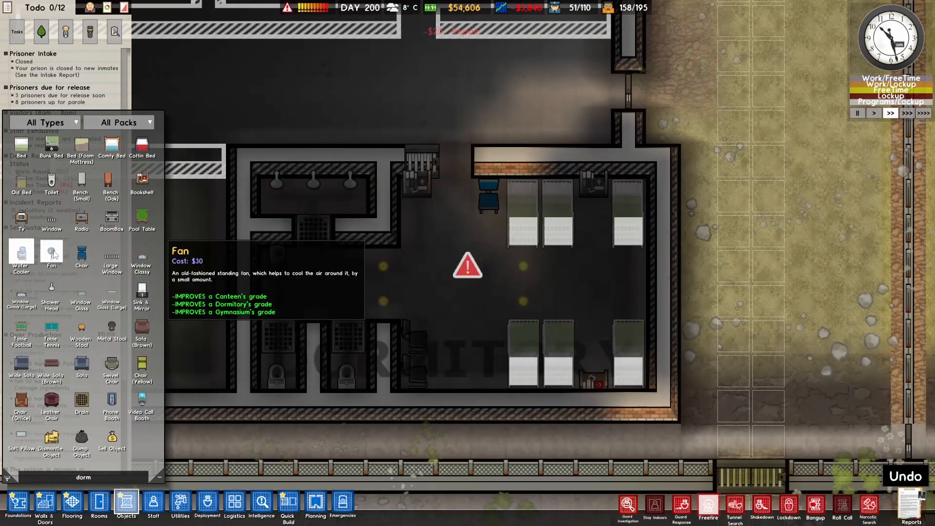
mouse_move(21, 219)
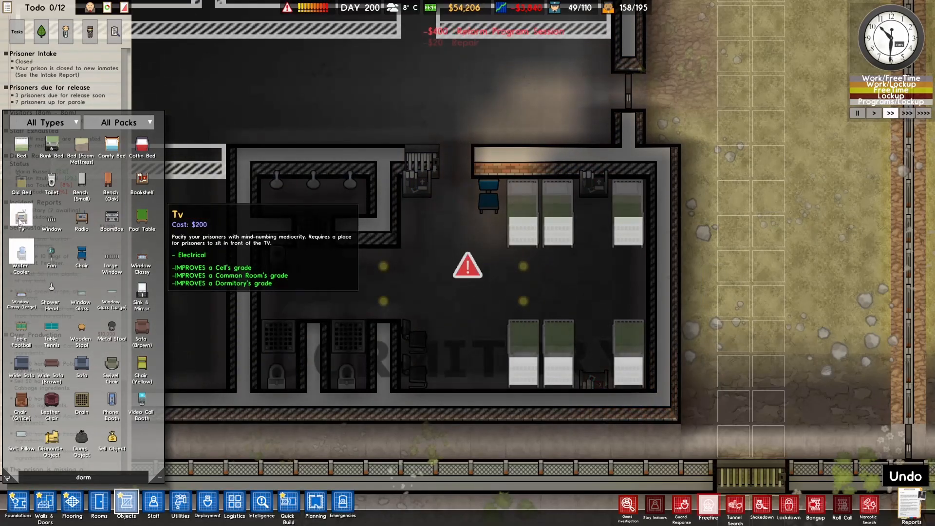
Step: Select a table from the Objects list to place beside the dormitory chairs
click(381, 265)
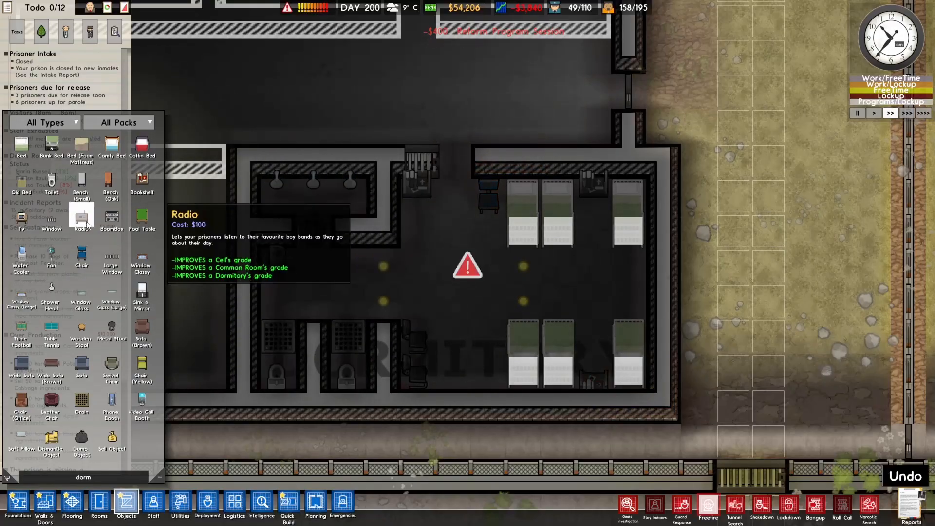
mouse_move(51, 220)
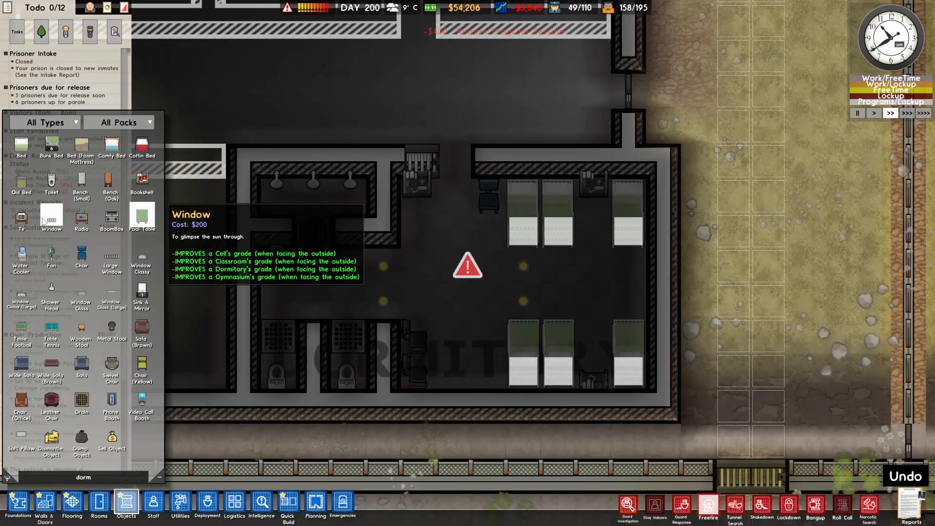
mouse_move(111, 257)
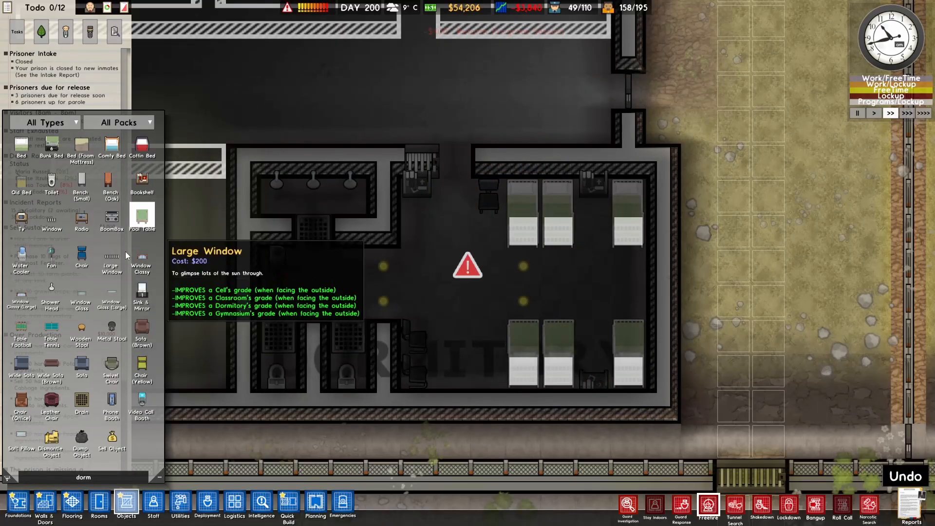
mouse_move(95, 236)
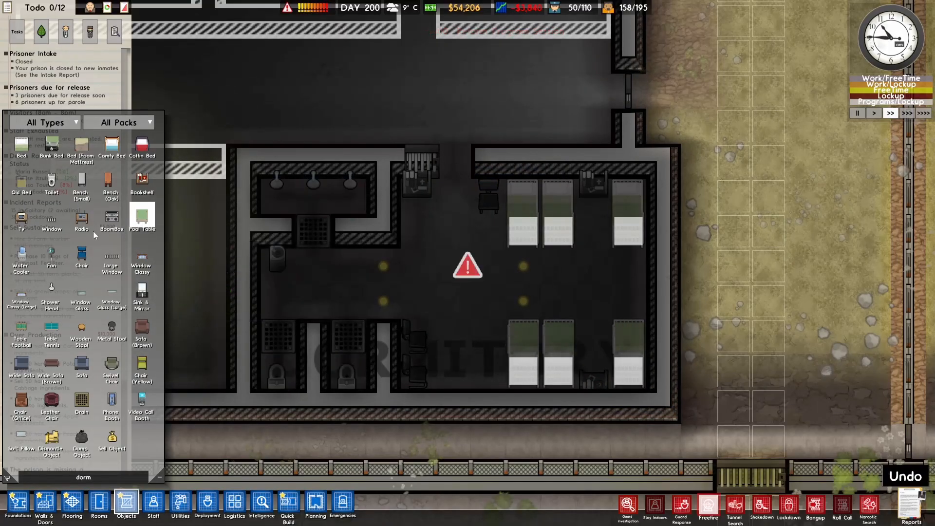
mouse_move(141, 366)
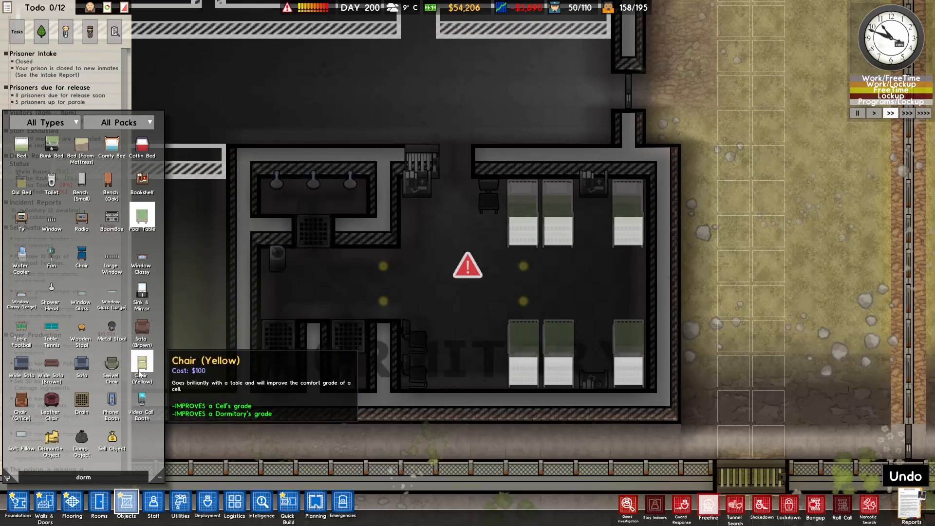
mouse_move(111, 404)
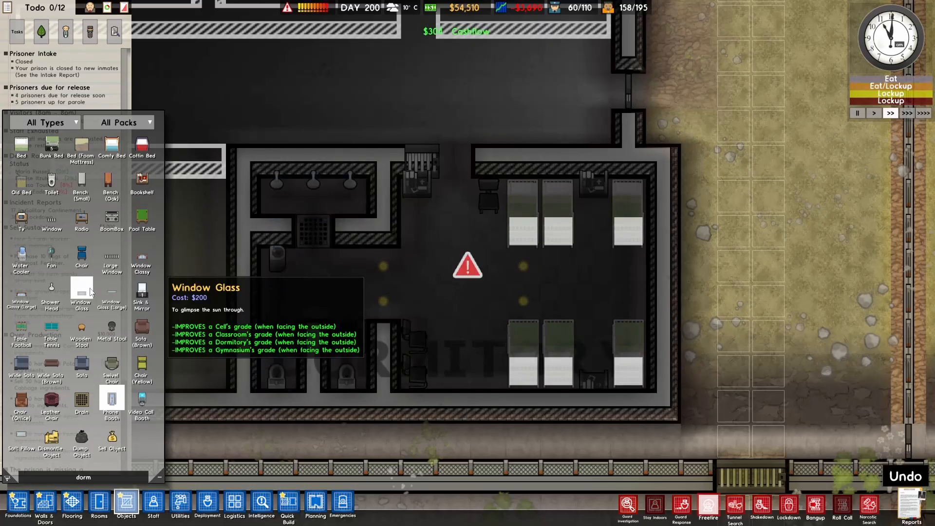
mouse_move(81, 218)
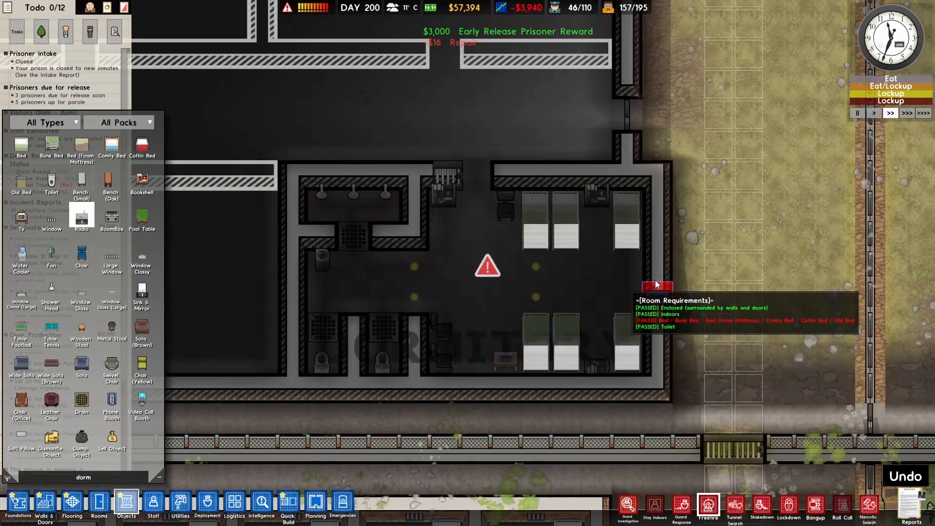
mouse_move(51, 254)
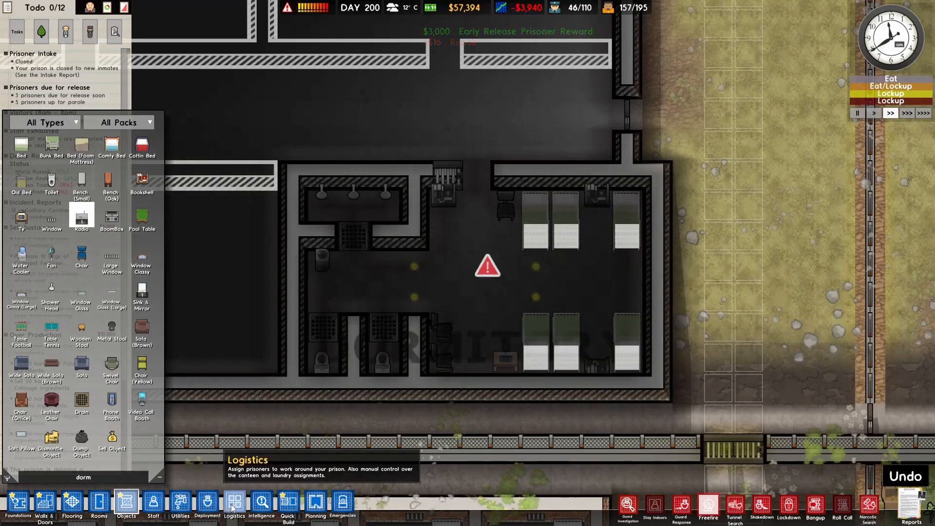
Step: Check the dormitory's Room Quality grade (1/10) in Logistics, then return to Objects
click(234, 503)
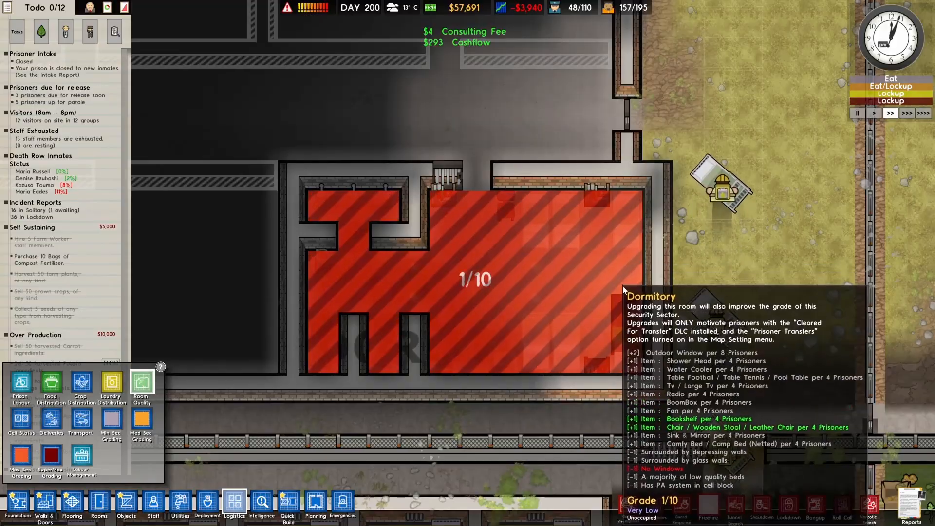
click(126, 504)
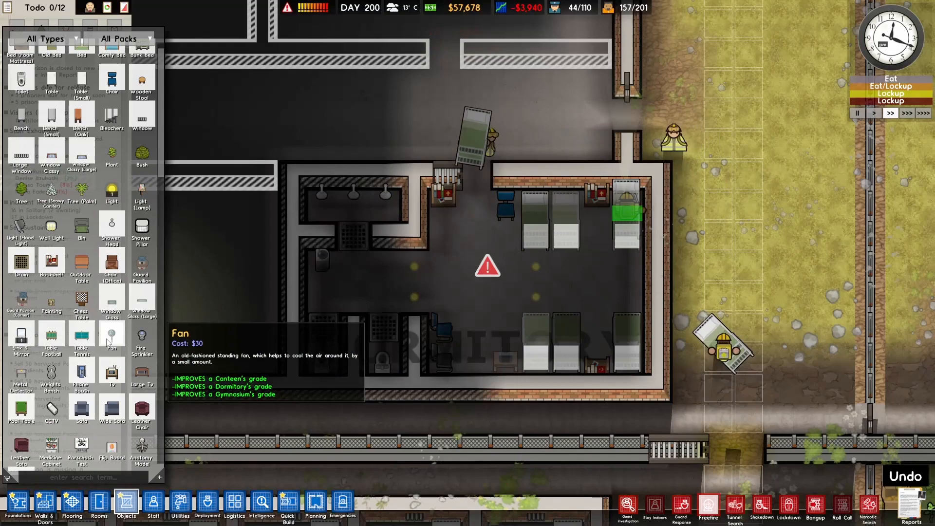
mouse_move(111, 371)
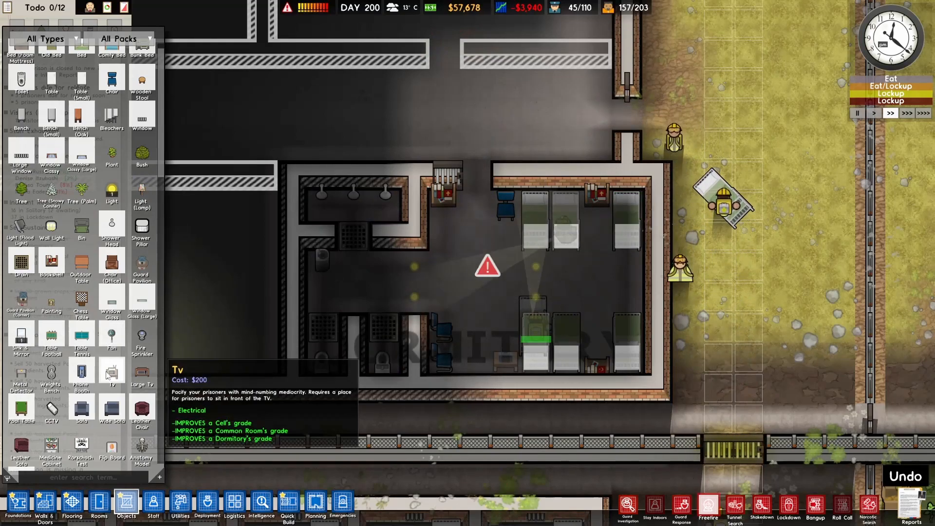
Step: Browse the Objects list to find the Light for the dormitory
scroll(down, 3)
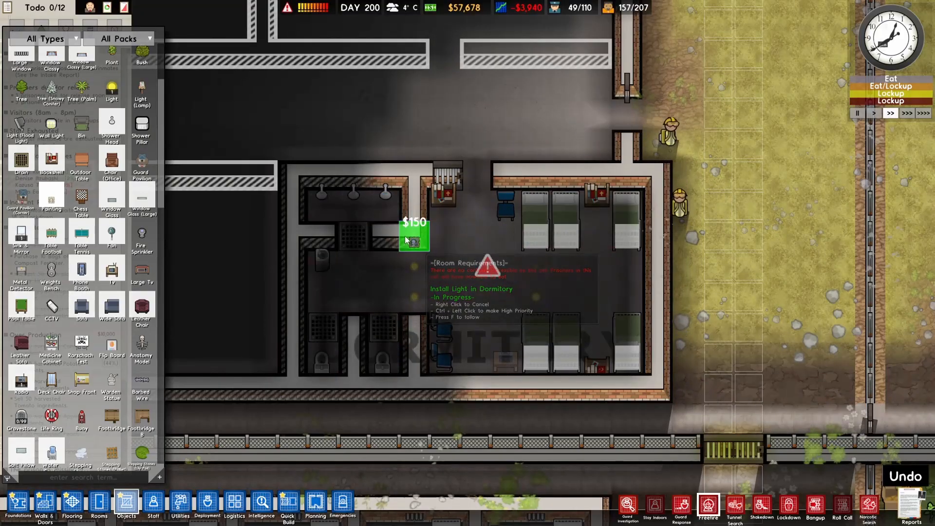
mouse_move(20, 196)
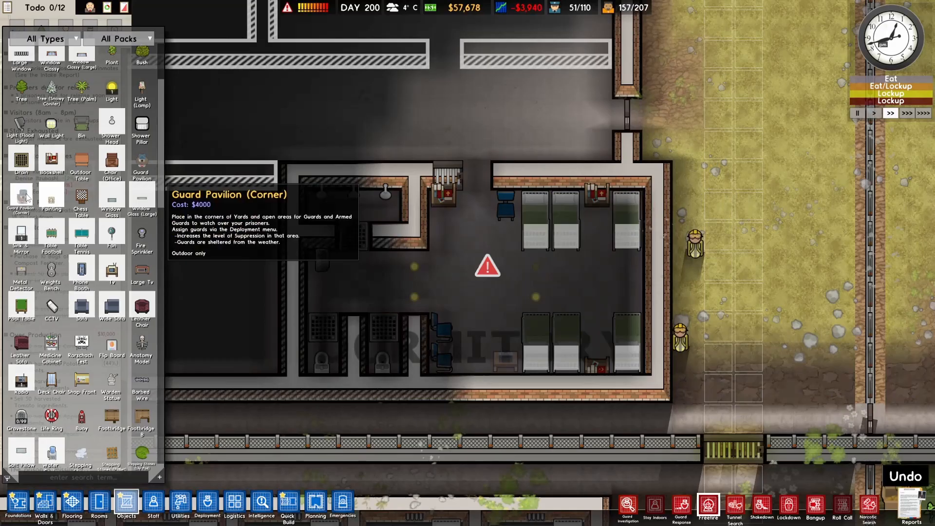
mouse_move(82, 195)
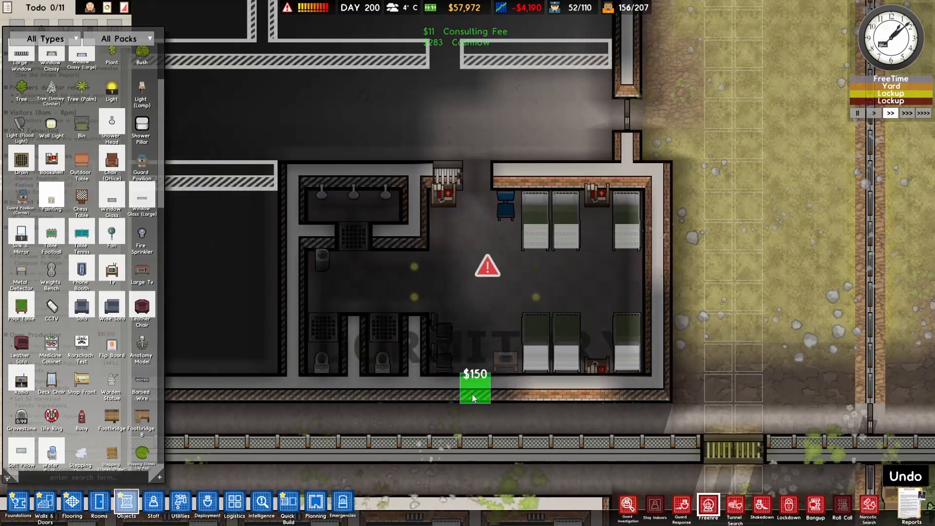
mouse_move(82, 199)
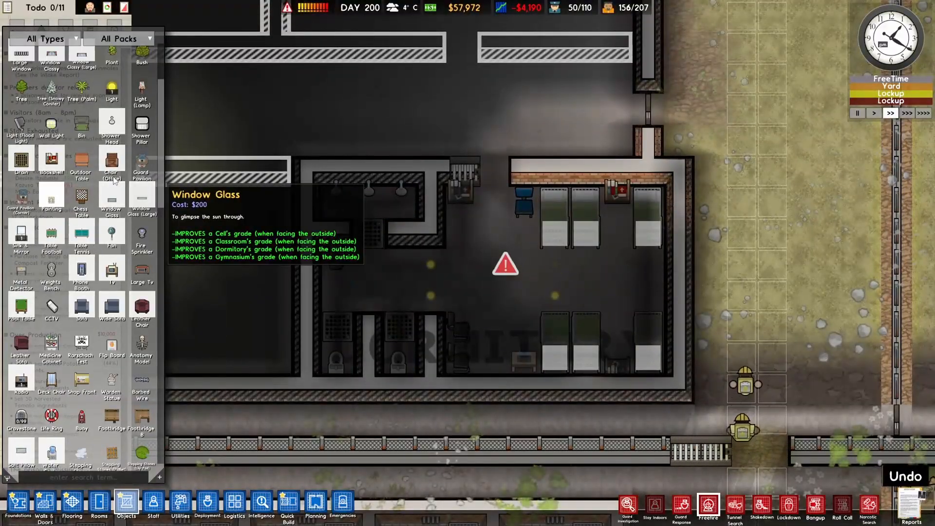
mouse_move(111, 120)
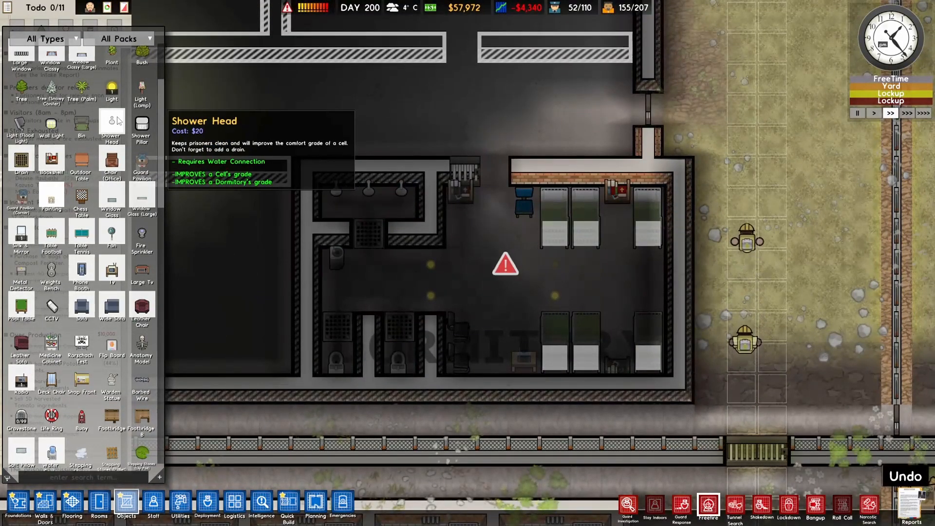
Step: Look up the Prayer Mat and pan to the finished cell block to inspect its prayer mats
click(401, 302)
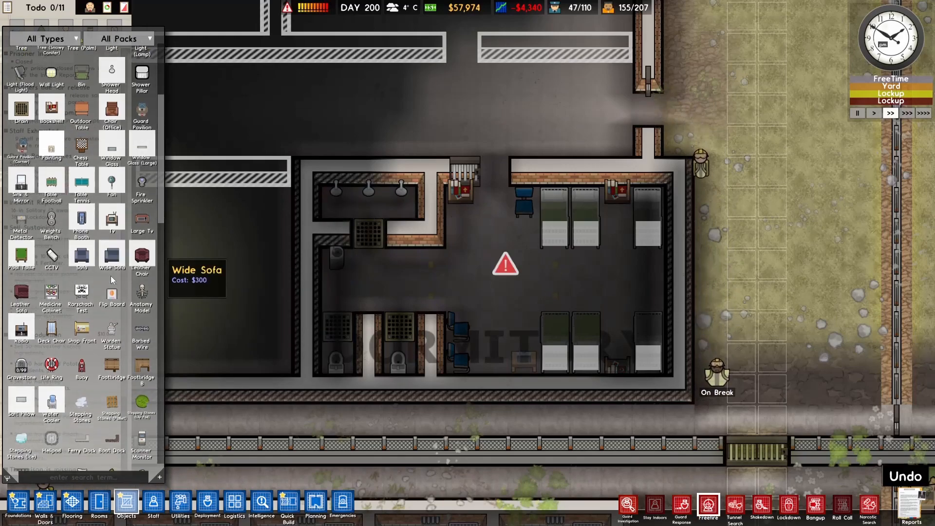
scroll(down, 3)
text(pra)
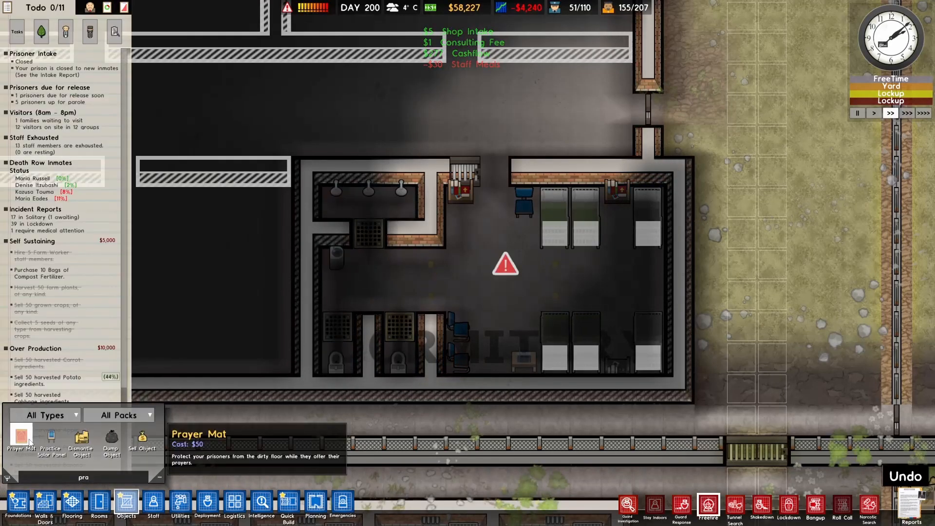
click(644, 269)
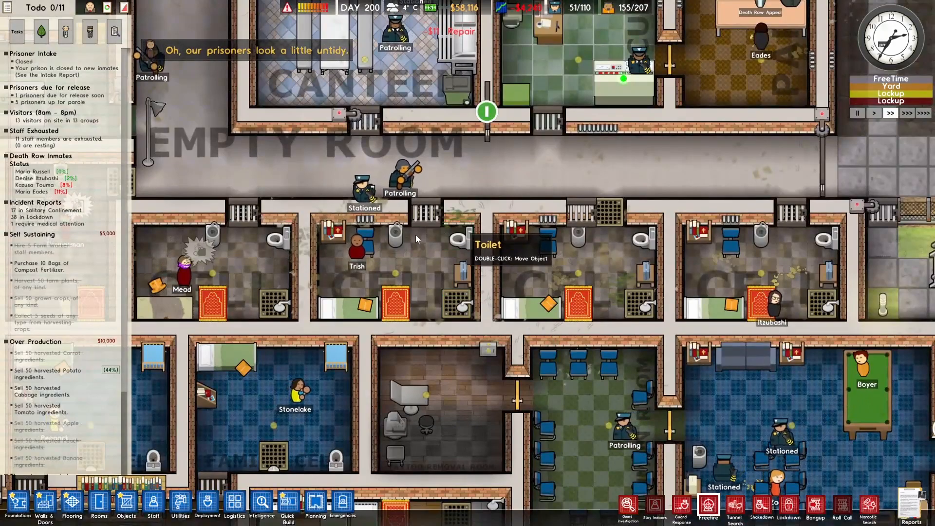
Step: Inspect a prisoner in the prayer-mat cells, then scroll back to the north dormitory
click(360, 256)
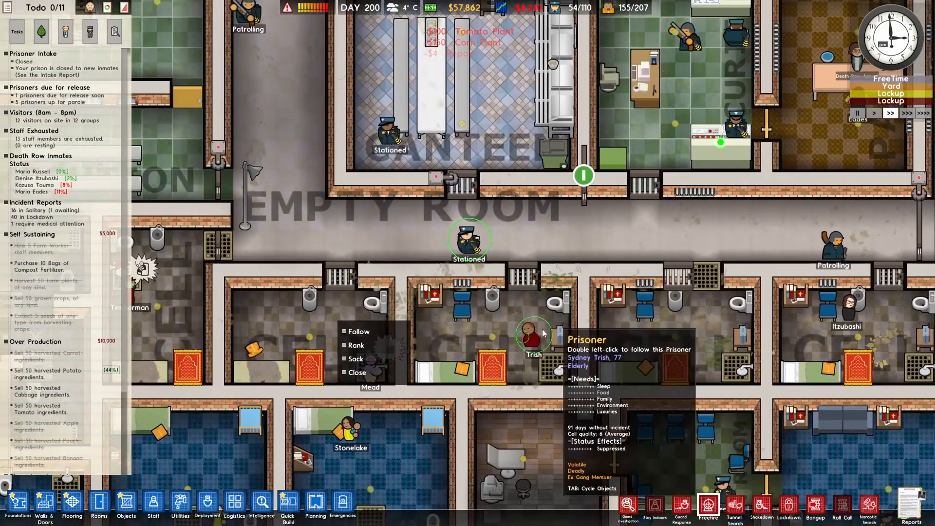
mouse_move(397, 386)
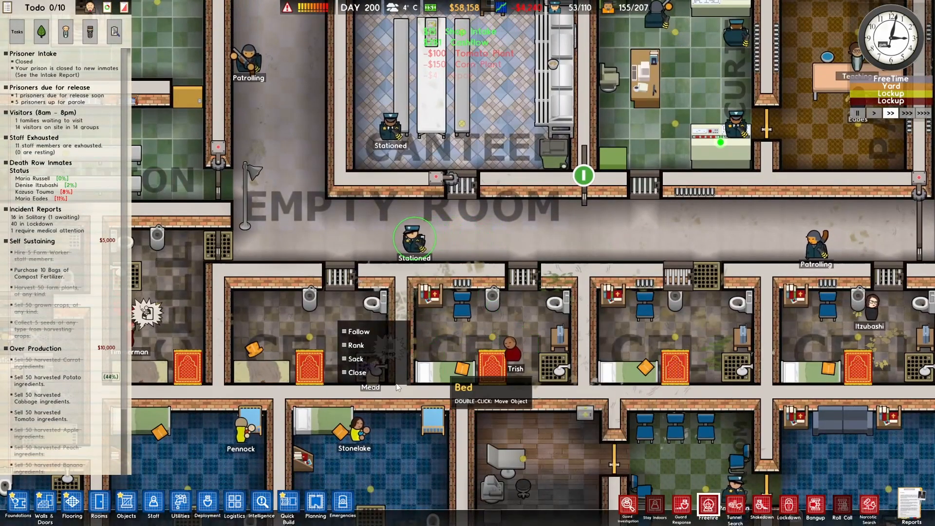
mouse_move(376, 399)
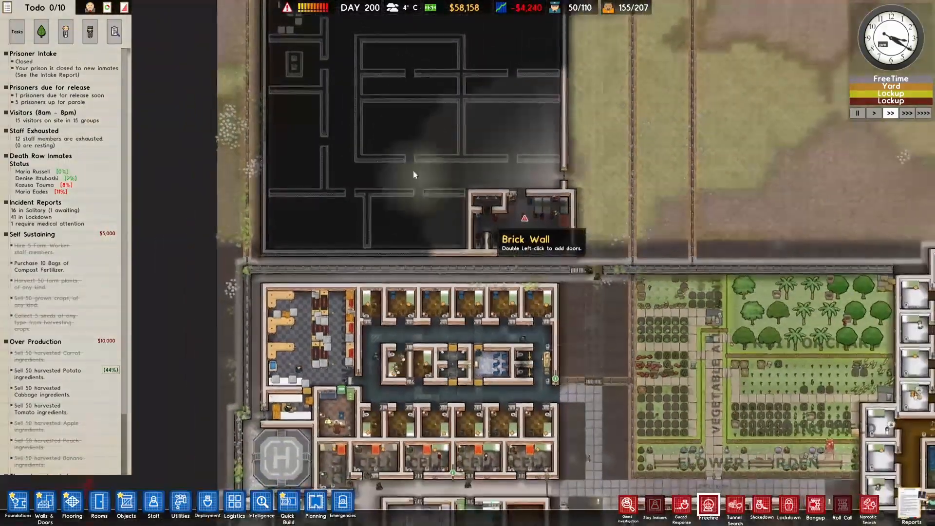
scroll(down, 3)
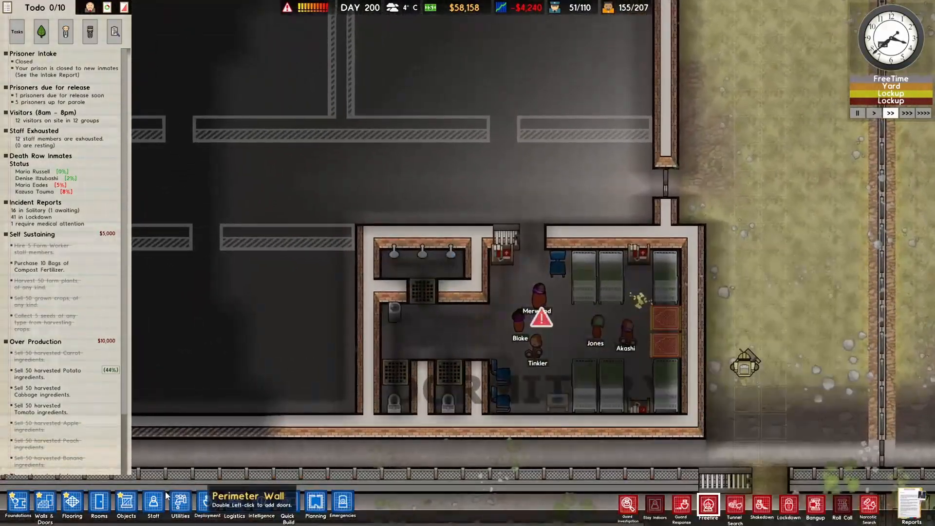
Step: Zone the north dormitory as Staff Only via Deployment and stop painting
click(206, 504)
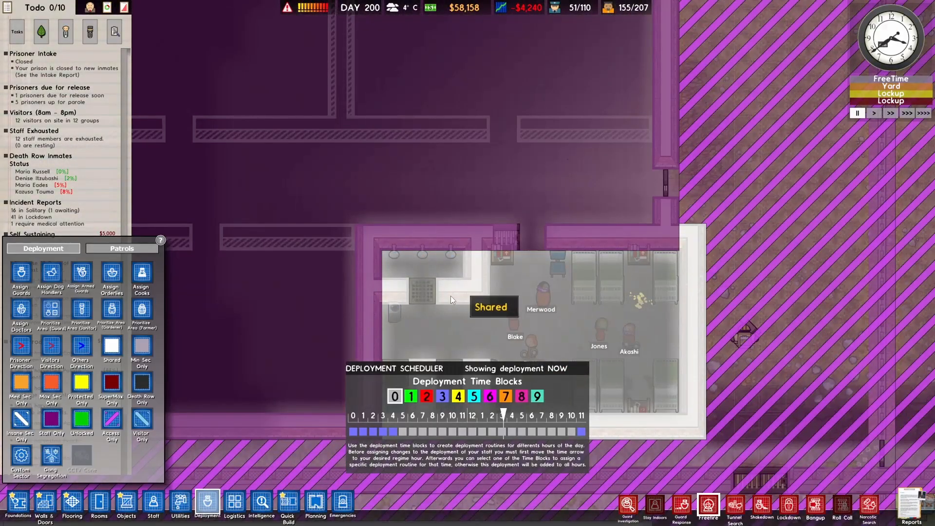
mouse_move(80, 382)
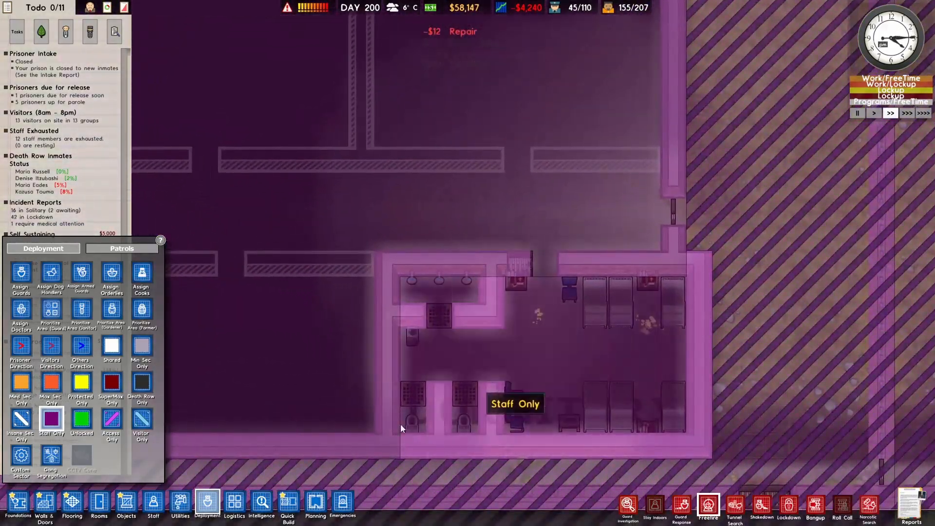
right_click(672, 211)
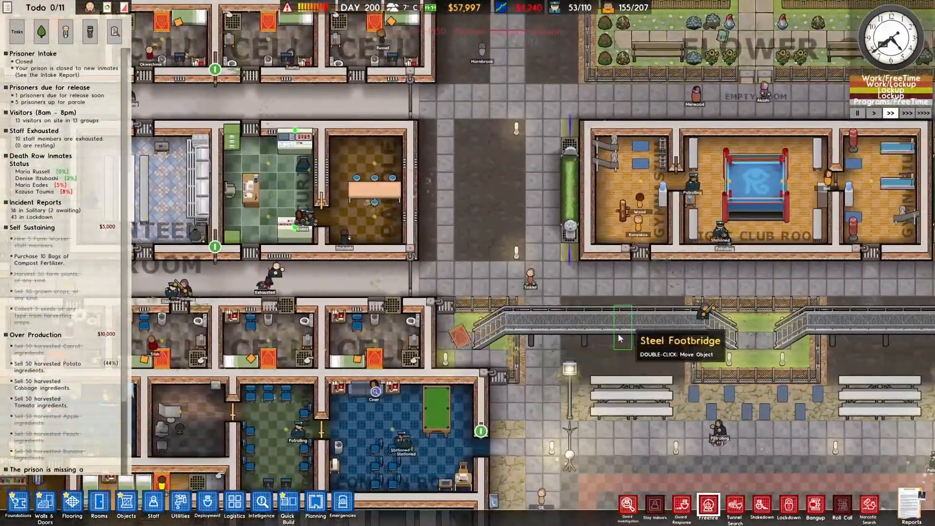
mouse_move(563, 307)
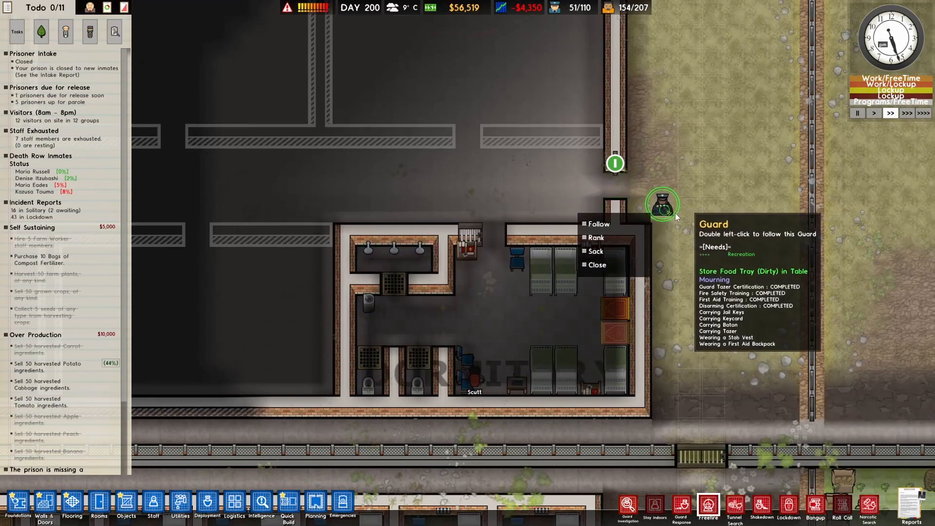
click(596, 236)
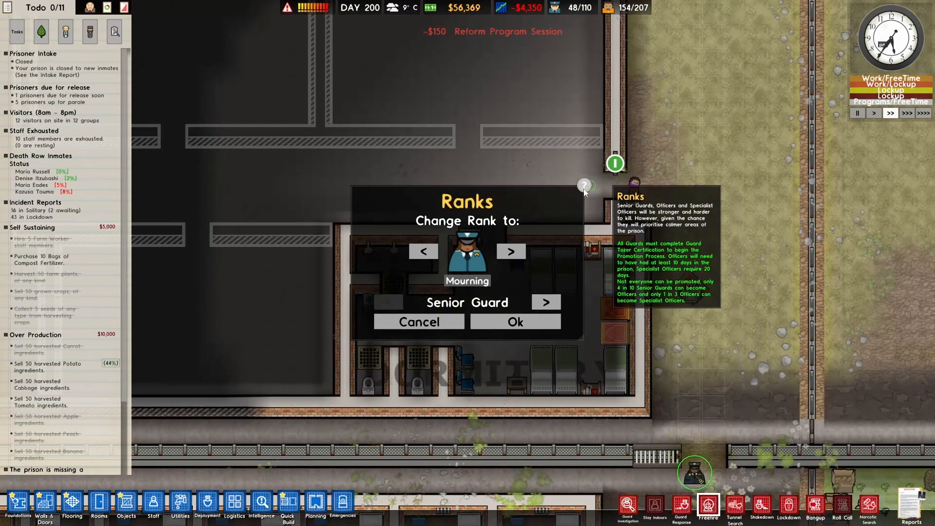
click(419, 321)
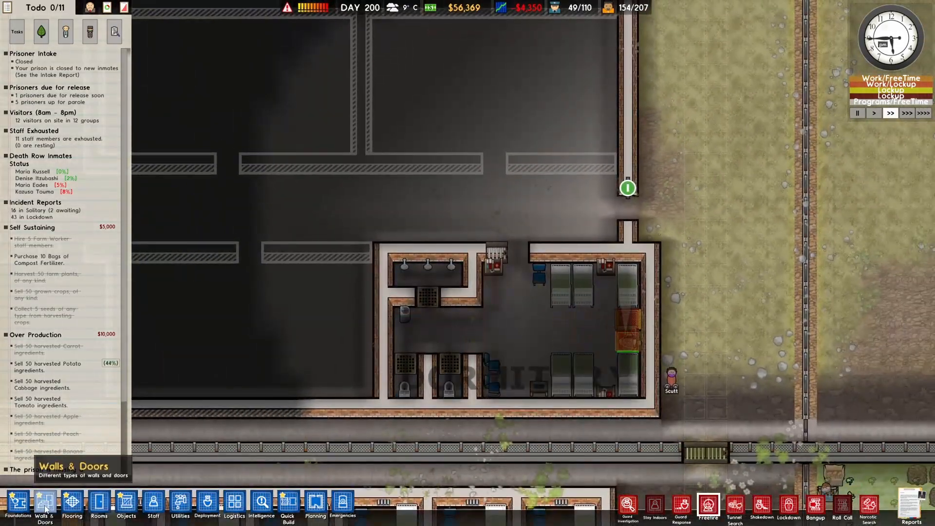
Step: Bring up the Flooring types to pick Mosaic Floor for the dormitory
click(70, 504)
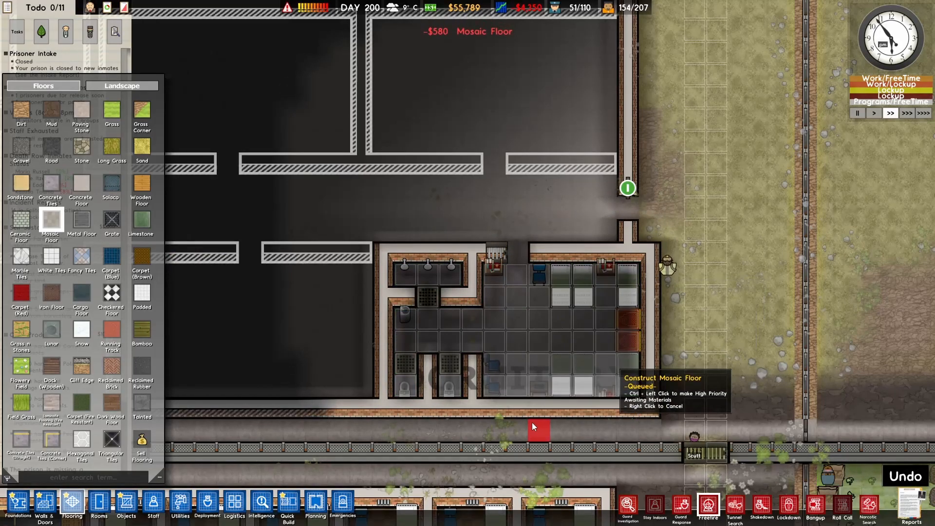
mouse_move(360, 433)
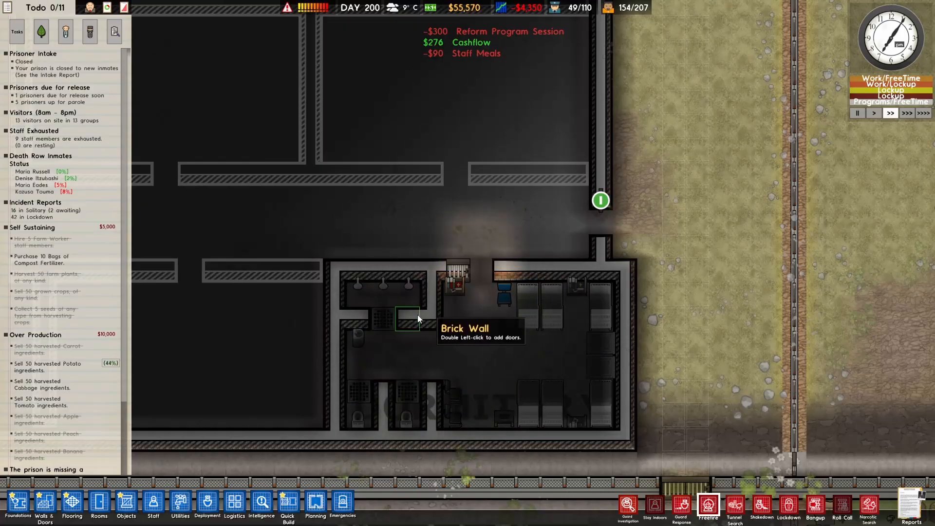
mouse_move(390, 364)
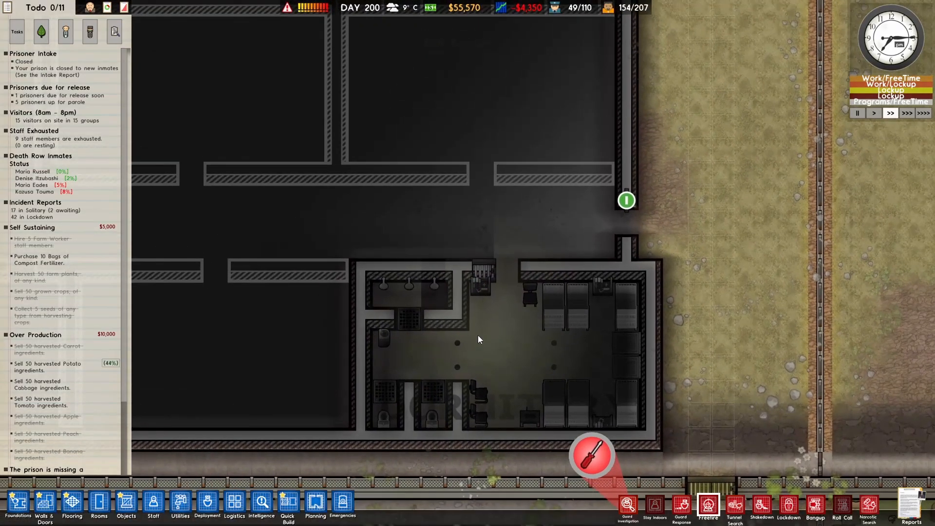
mouse_move(421, 339)
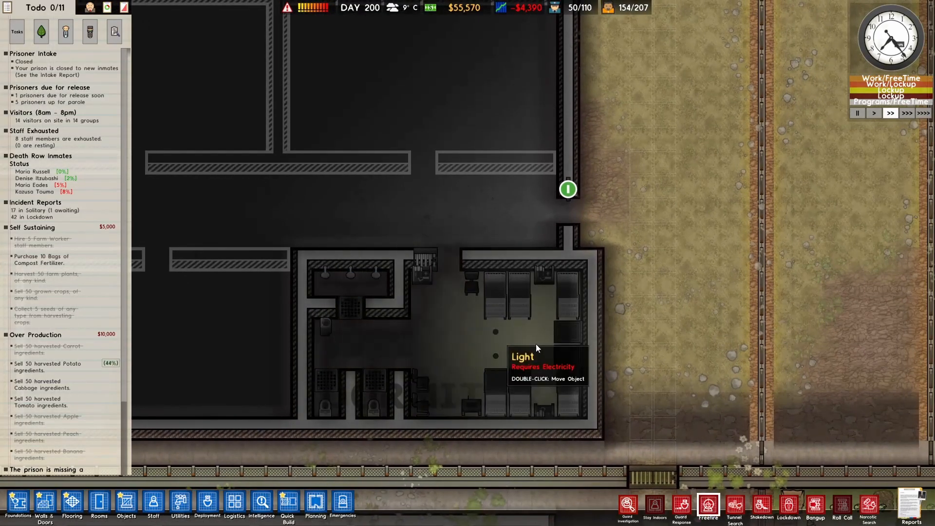
mouse_move(566, 335)
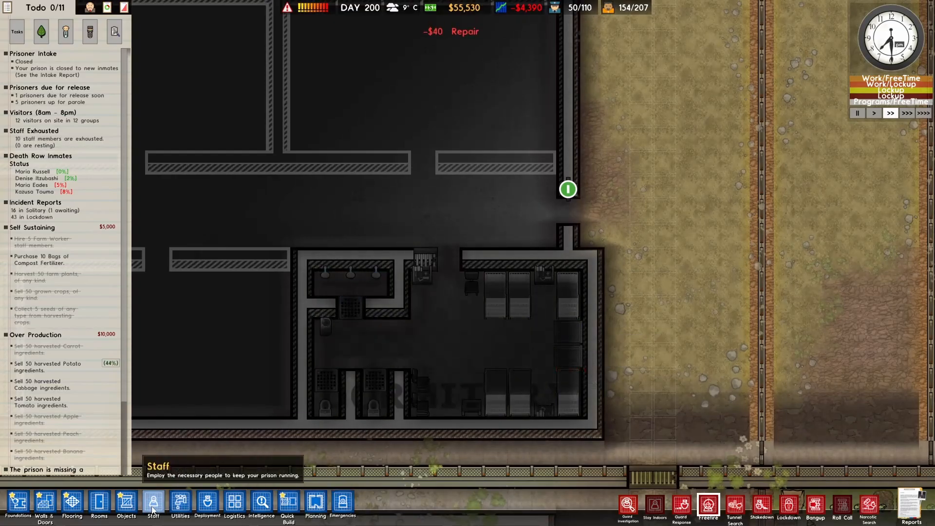
Step: Bring up Utilities and the Water tab for powering the dormitory lights
click(179, 503)
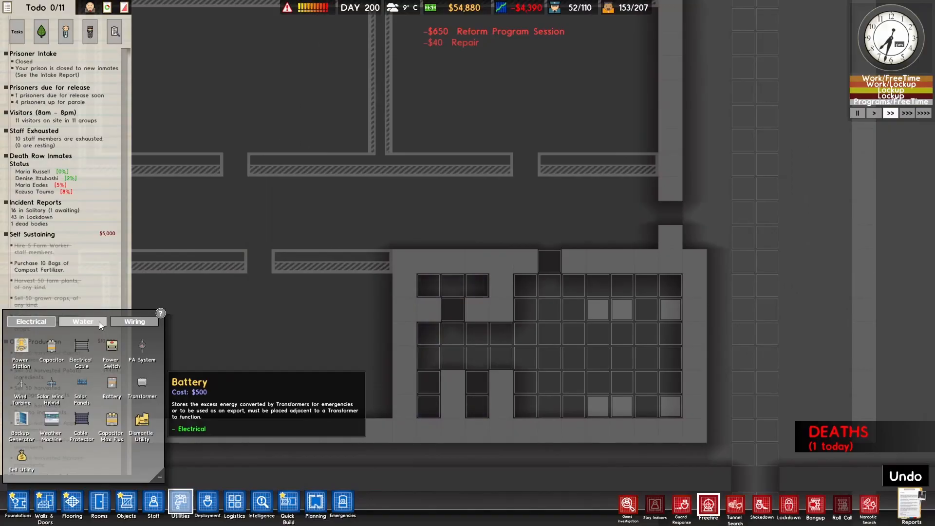
click(82, 321)
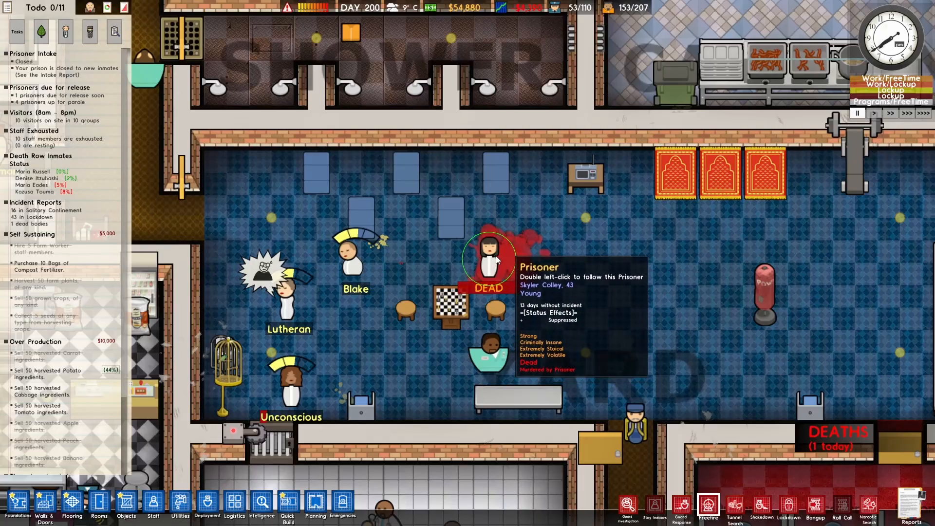
mouse_move(290, 297)
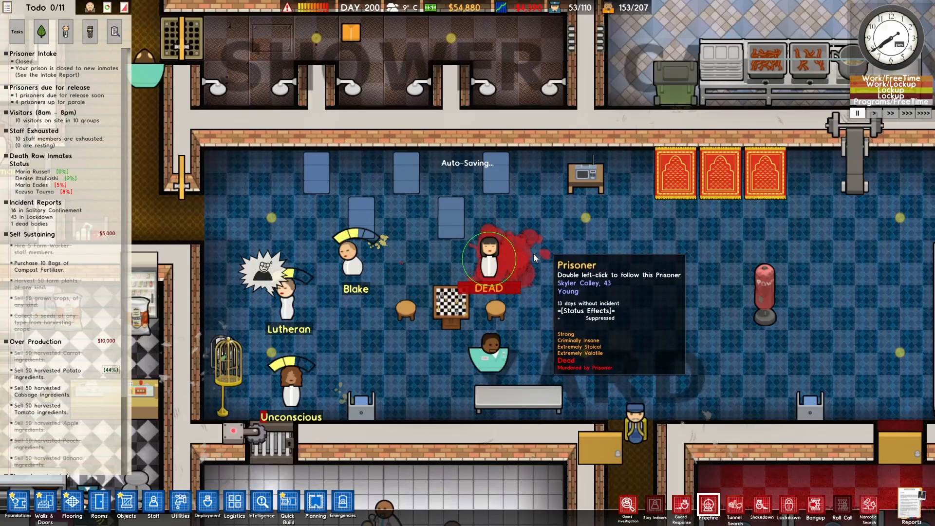
mouse_move(573, 6)
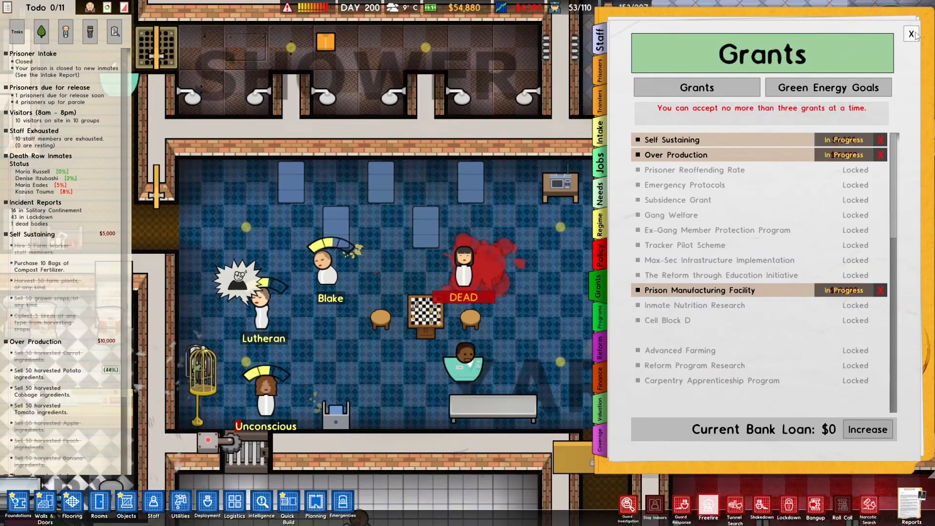
click(911, 33)
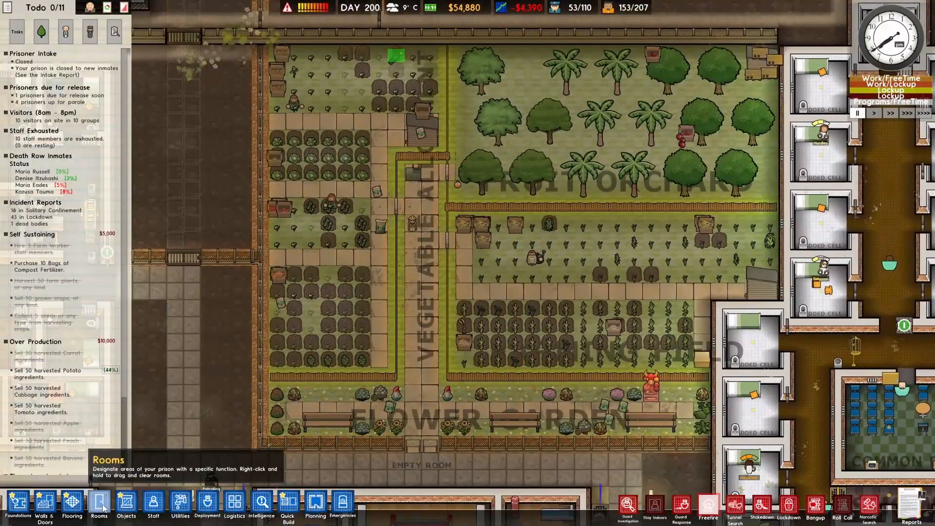
click(126, 504)
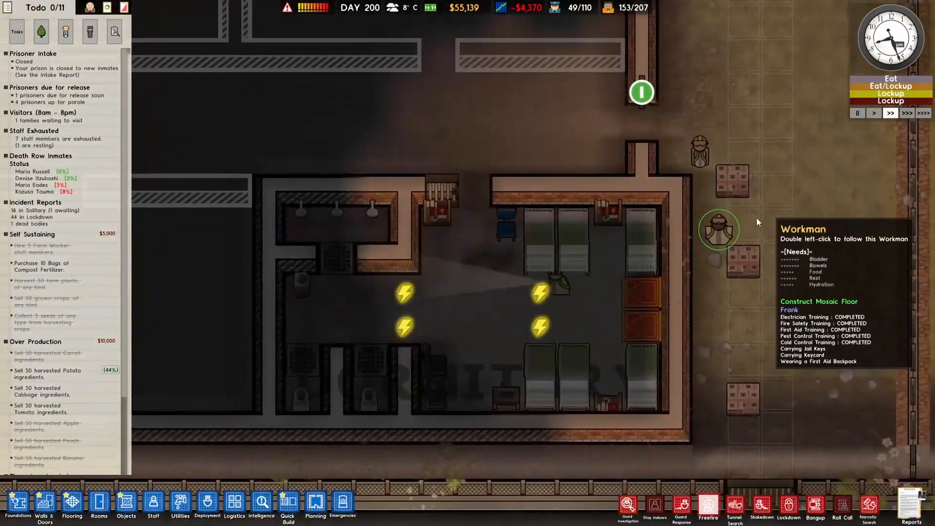
mouse_move(616, 438)
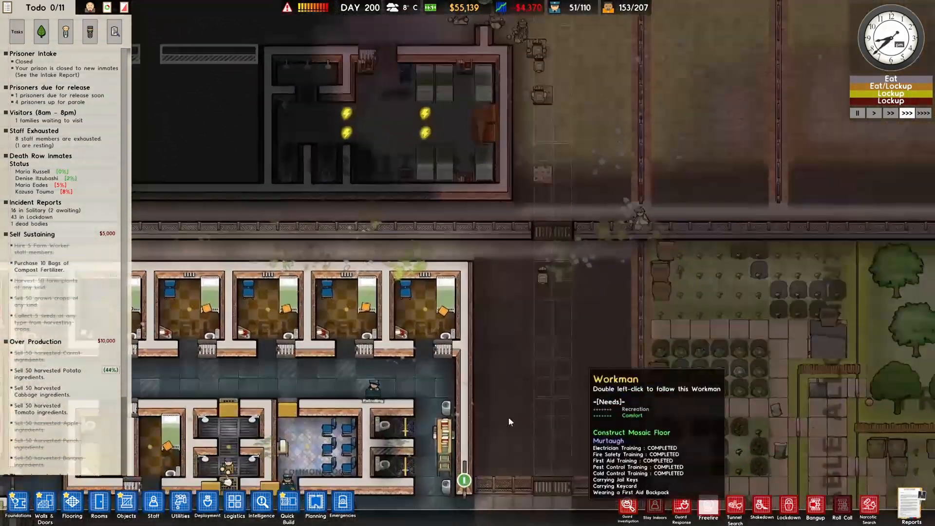
Step: Check Walls & Doors and the Doors tab, then paint Concrete Tiles over the north blueprints
click(45, 504)
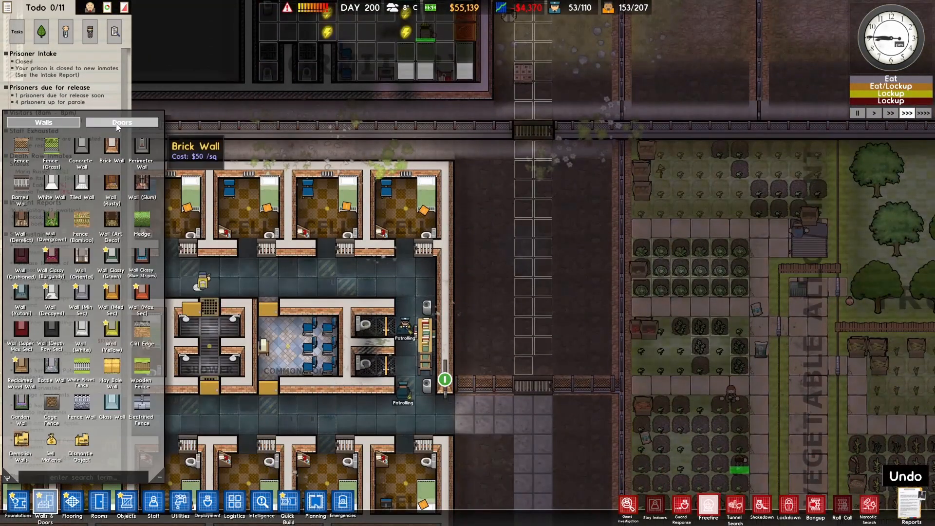
click(72, 504)
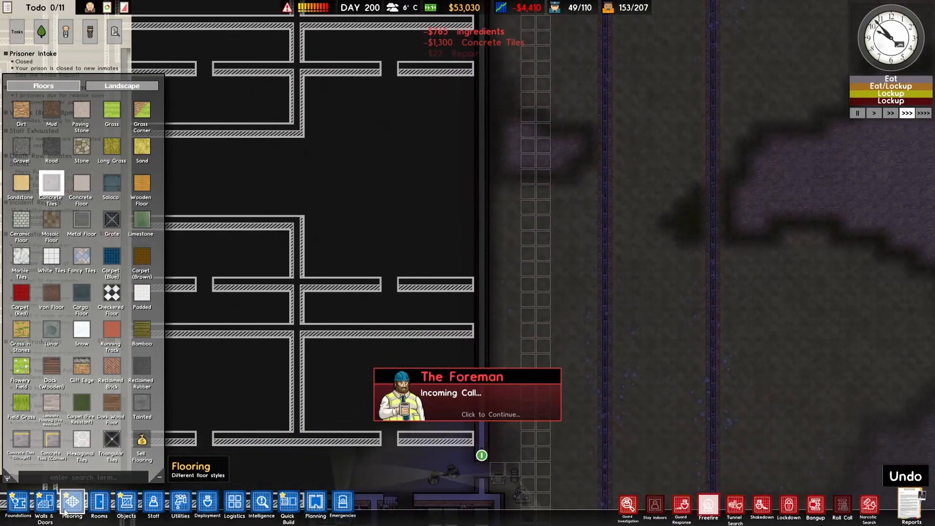
click(489, 415)
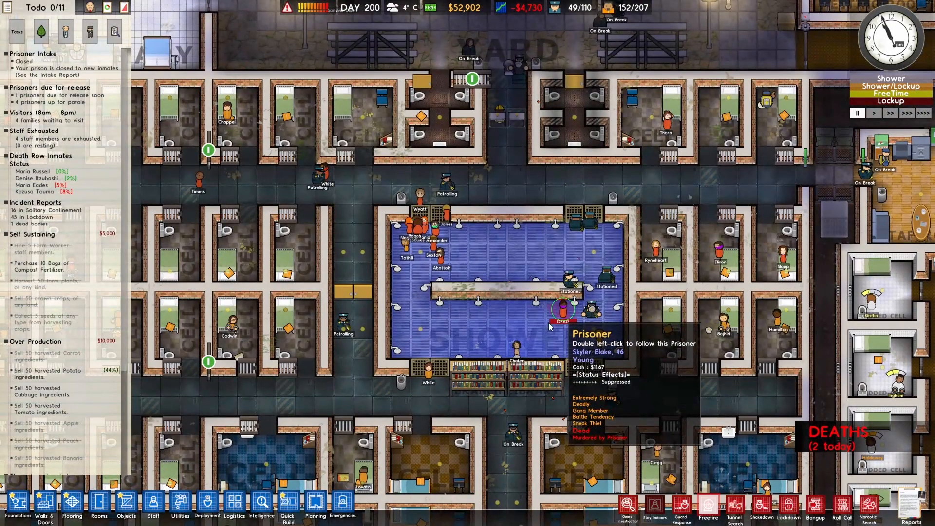
mouse_move(510, 377)
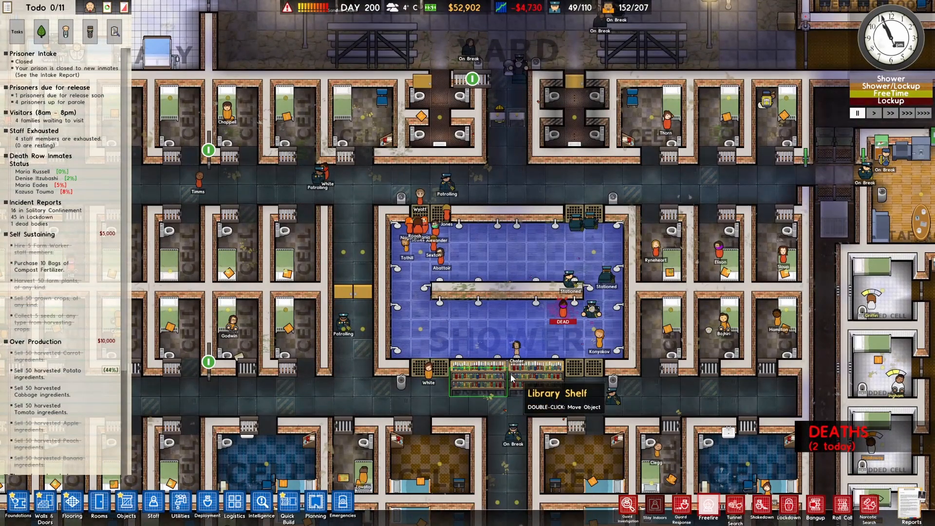
mouse_move(598, 339)
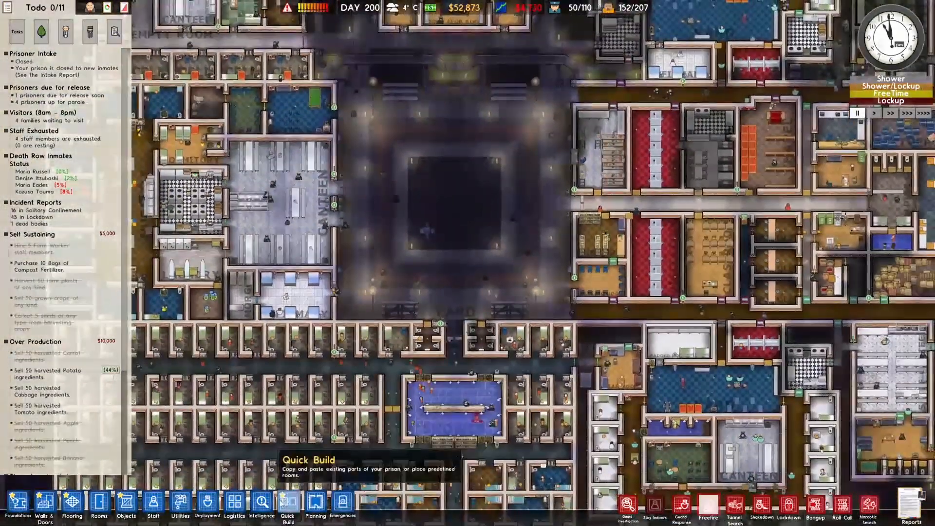
Step: Check Logistics briefly, then show the Informants list from the Intelligence menu
click(259, 514)
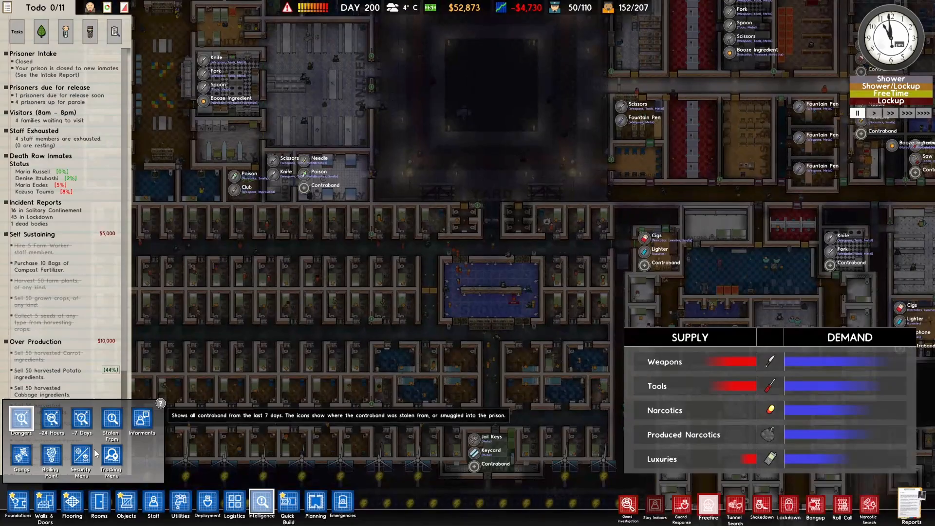
mouse_move(180, 506)
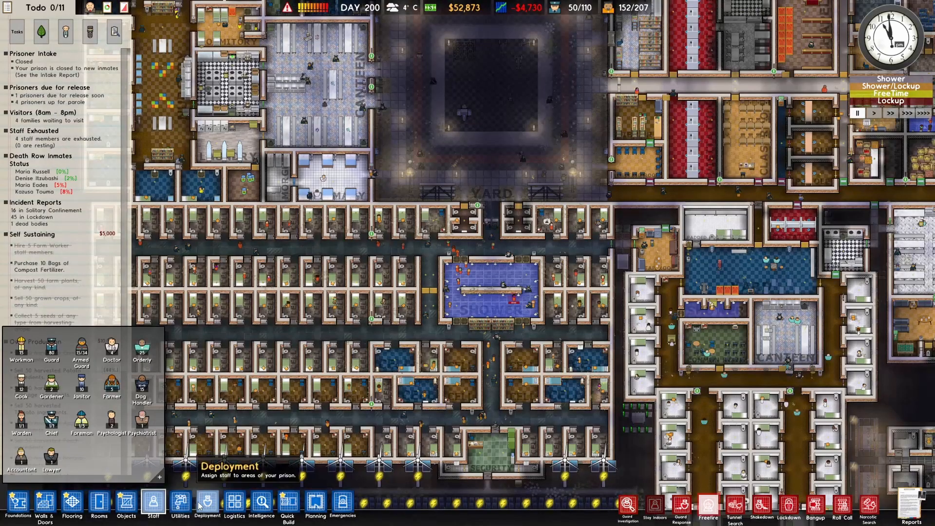
click(234, 505)
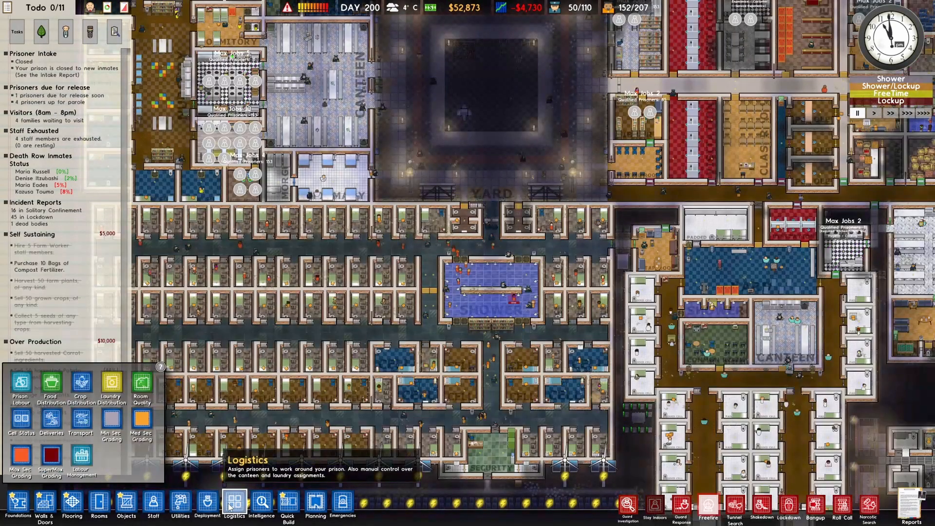
click(260, 504)
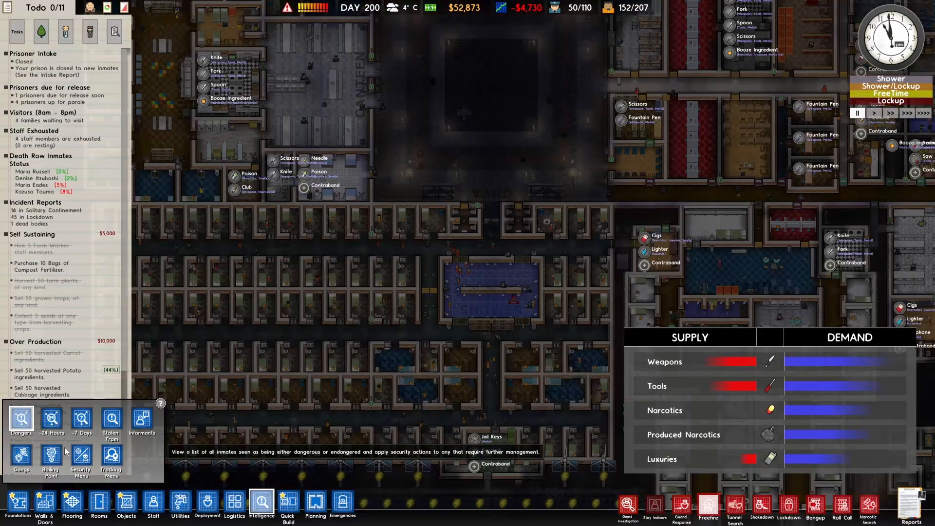
click(142, 419)
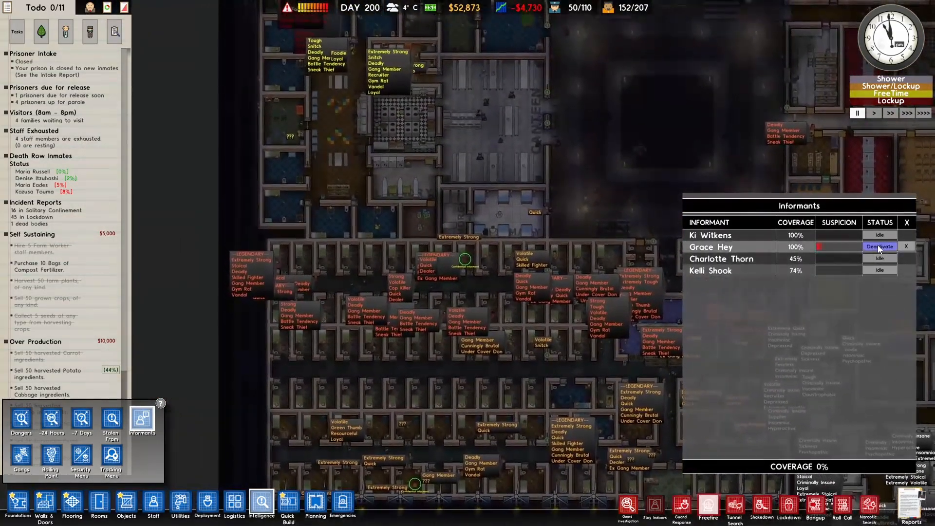
Step: Reactivate the idle second informant and review a potential CI prisoner's Experience record
click(879, 246)
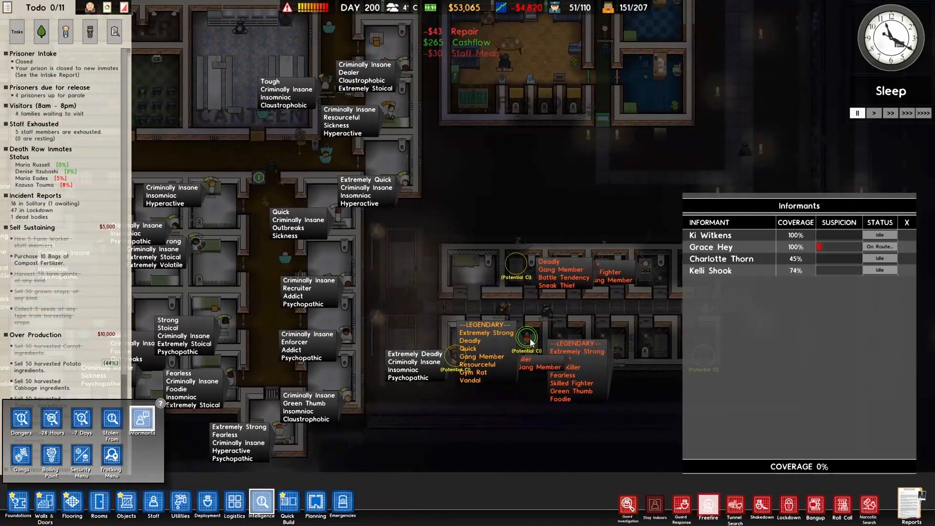
click(525, 341)
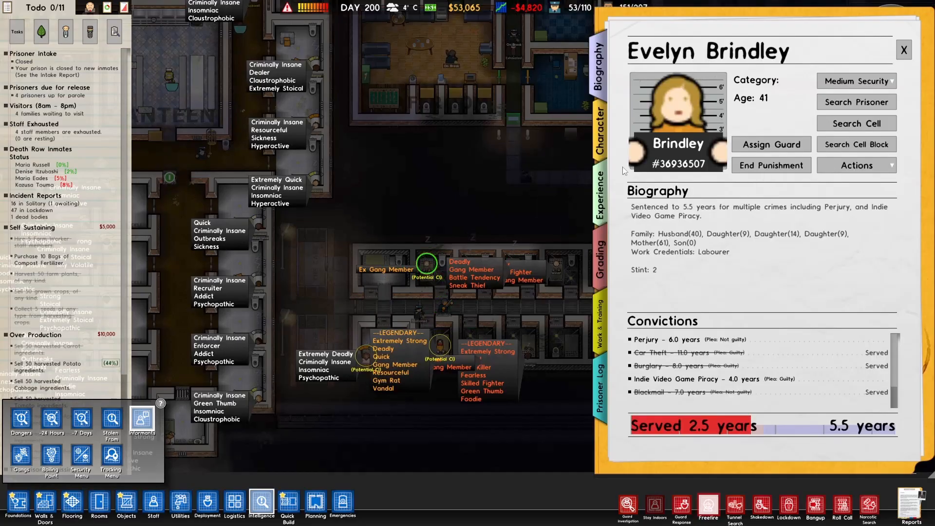
click(598, 200)
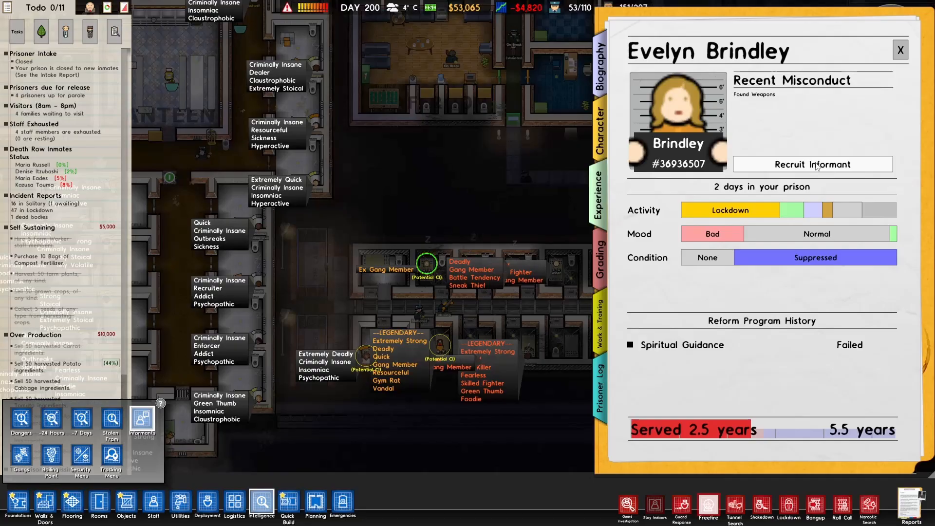
Step: Recruit Evelyn Brindley and a second prisoner as confidential informants
click(812, 164)
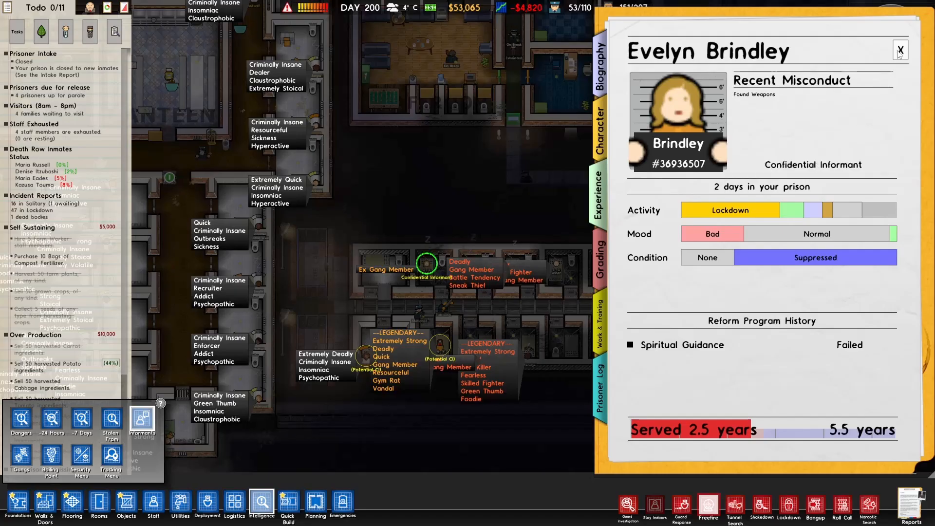
click(898, 50)
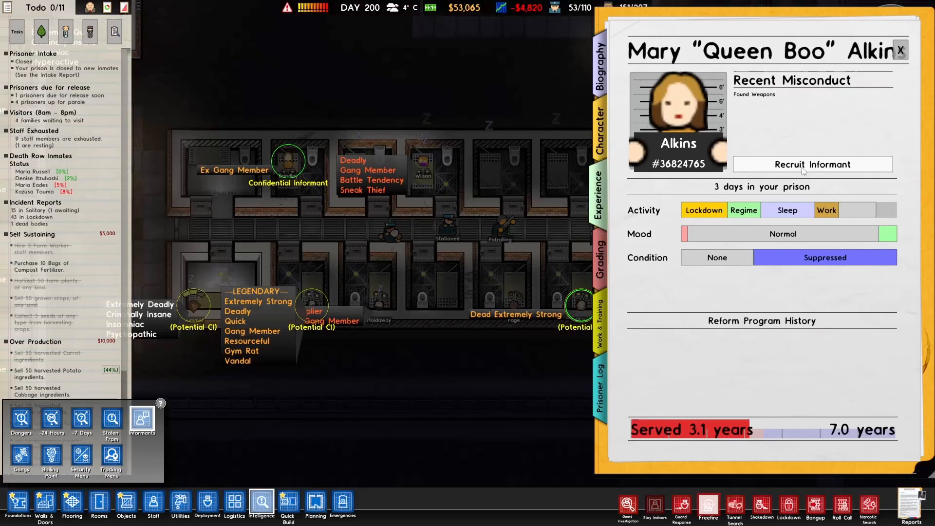
click(812, 164)
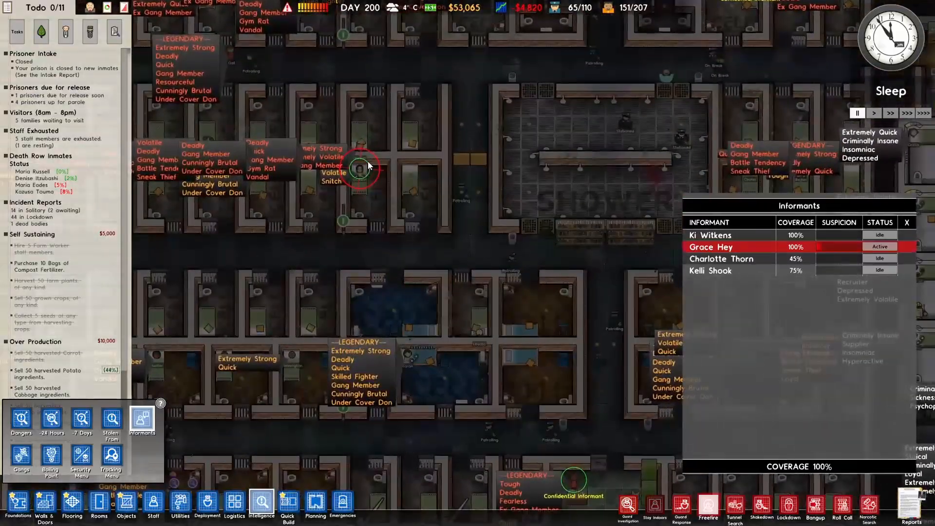
Step: Check two more inmate files, ending on the prisoner tagged Snitch, then leave the intelligence view
click(360, 169)
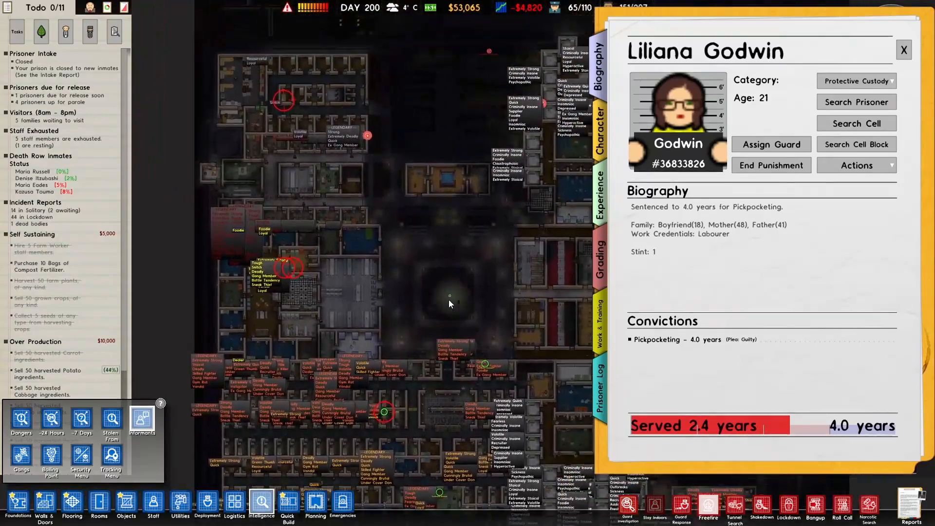
click(379, 251)
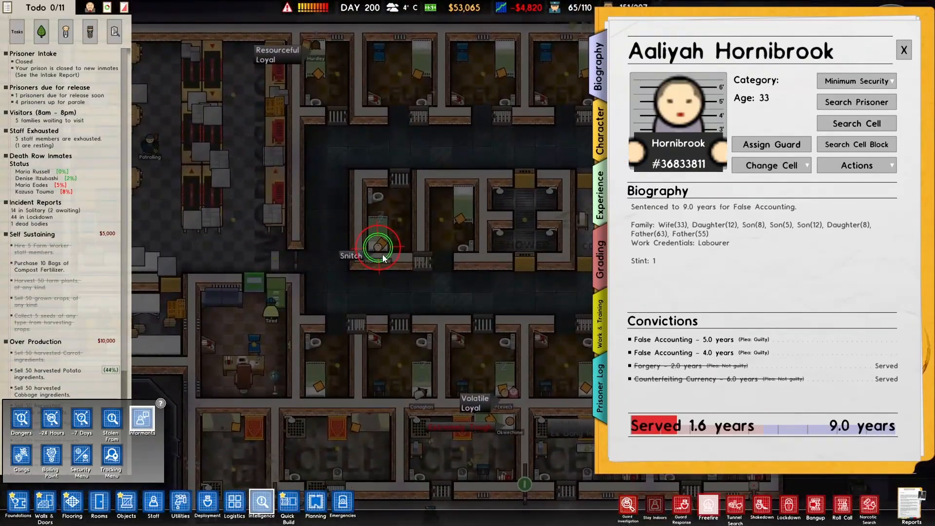
click(856, 80)
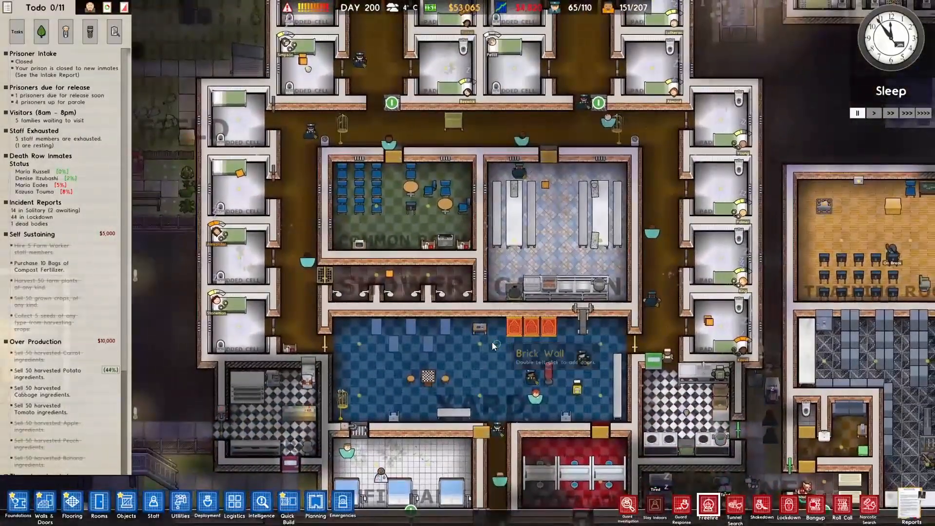
Step: Zoom out to bring the dark unbuilt area north of the prison into view
scroll(down, 3)
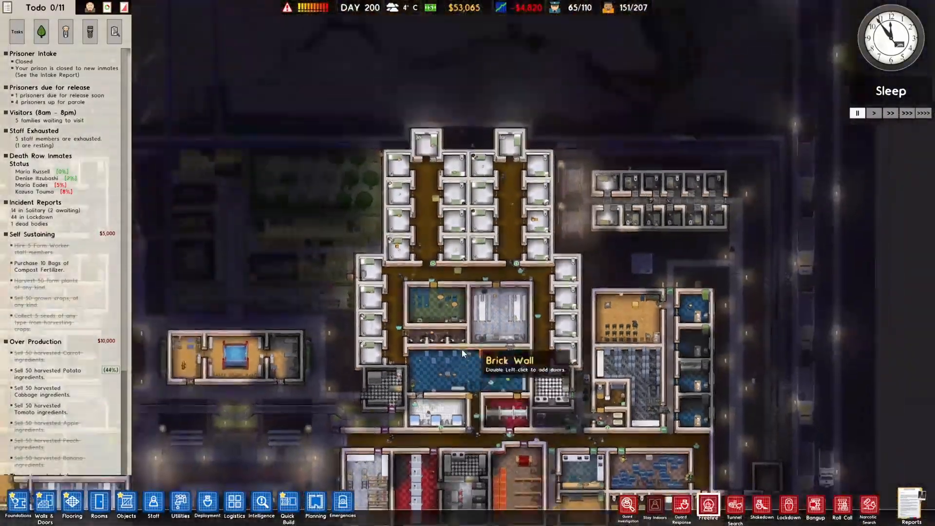
scroll(down, 3)
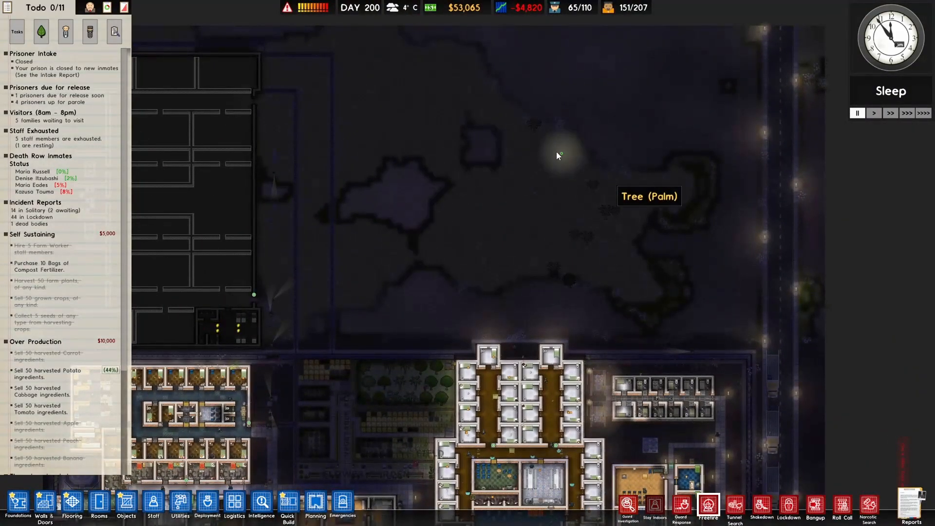
scroll(down, 3)
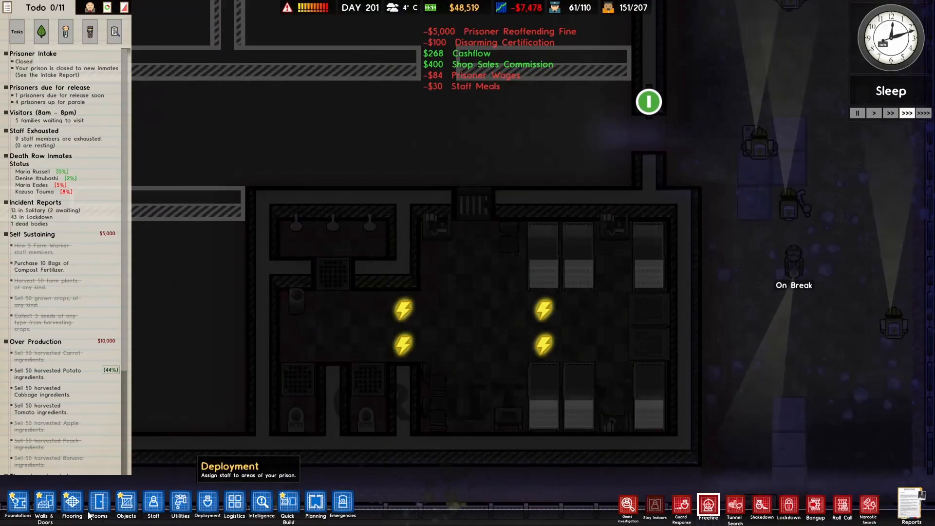
Step: Bring up the catalogue of placeable objects over the north dormitory
click(126, 505)
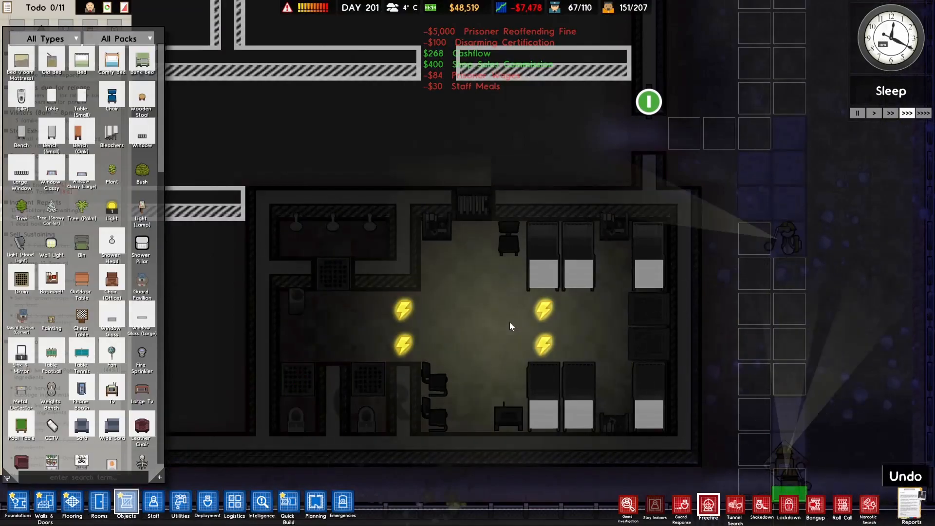
mouse_move(343, 504)
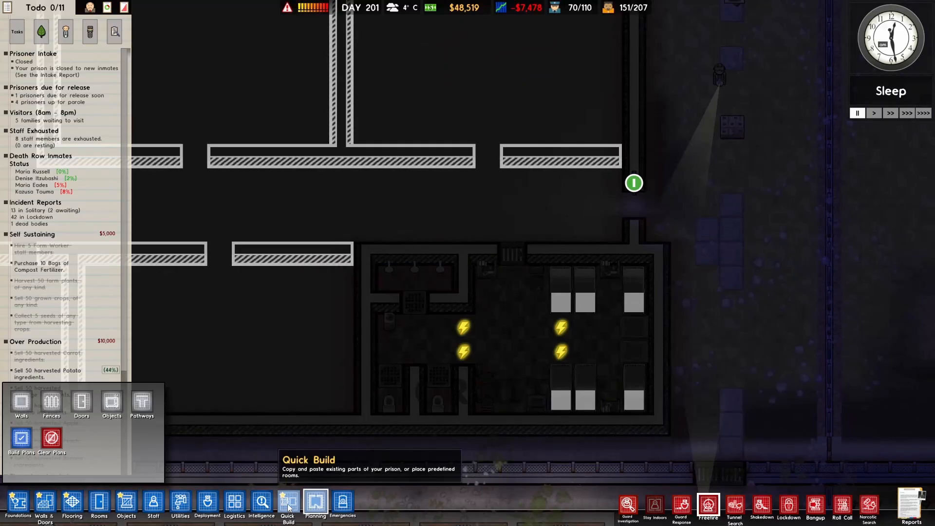
mouse_move(315, 512)
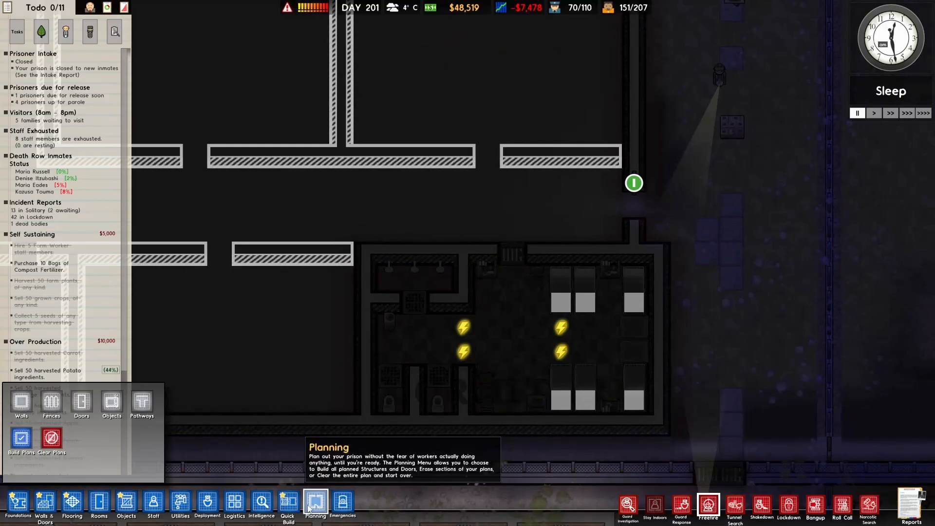
click(286, 517)
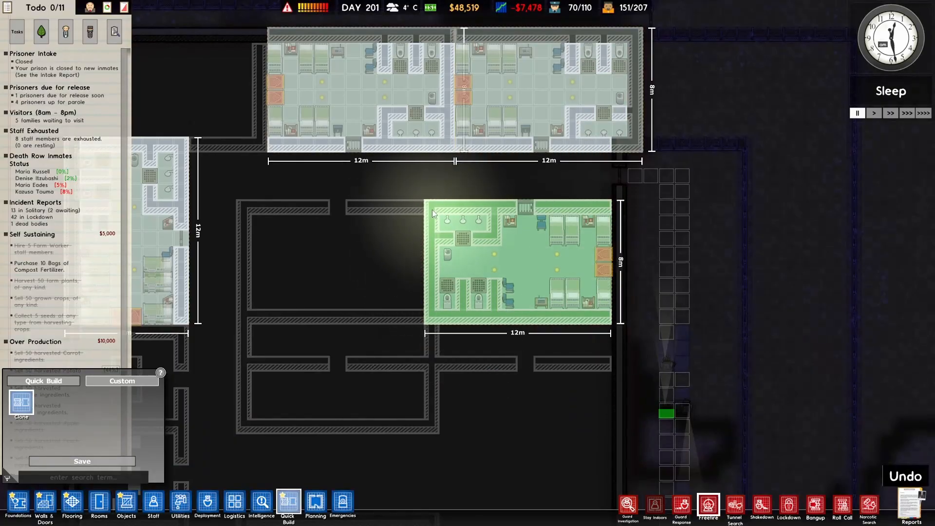
mouse_move(429, 211)
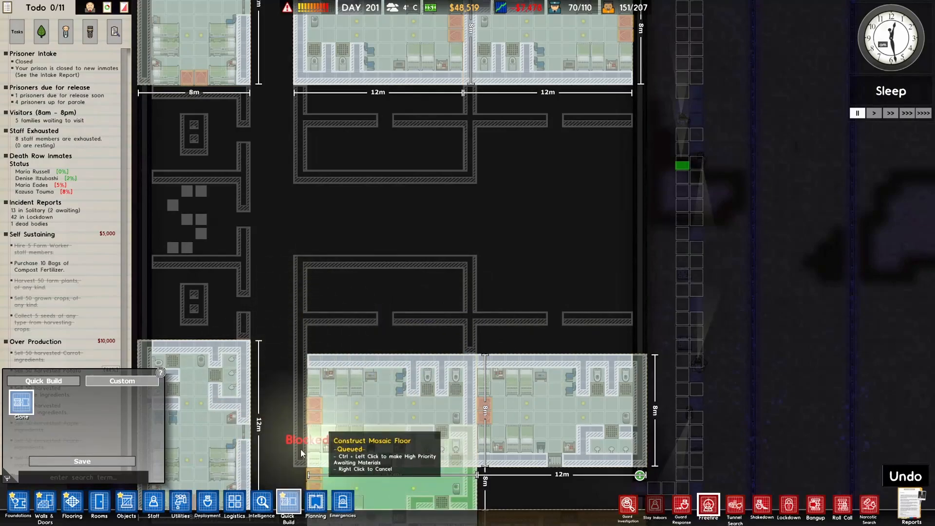
click(315, 502)
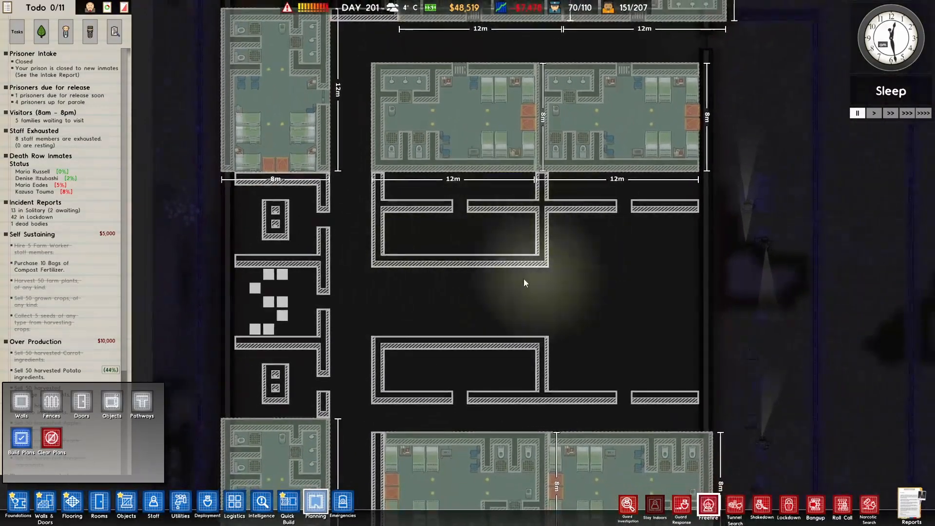
scroll(down, 3)
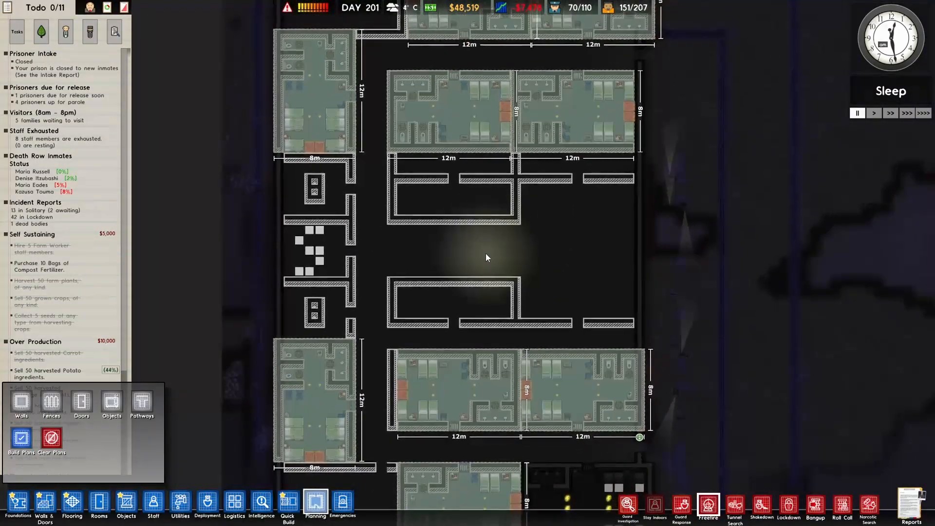
drag(486, 257, 575, 237)
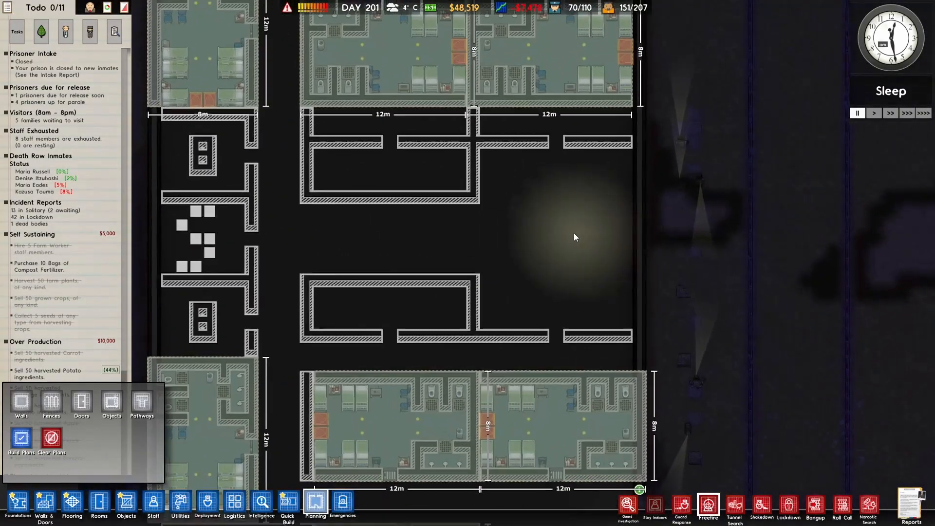
drag(575, 237, 402, 238)
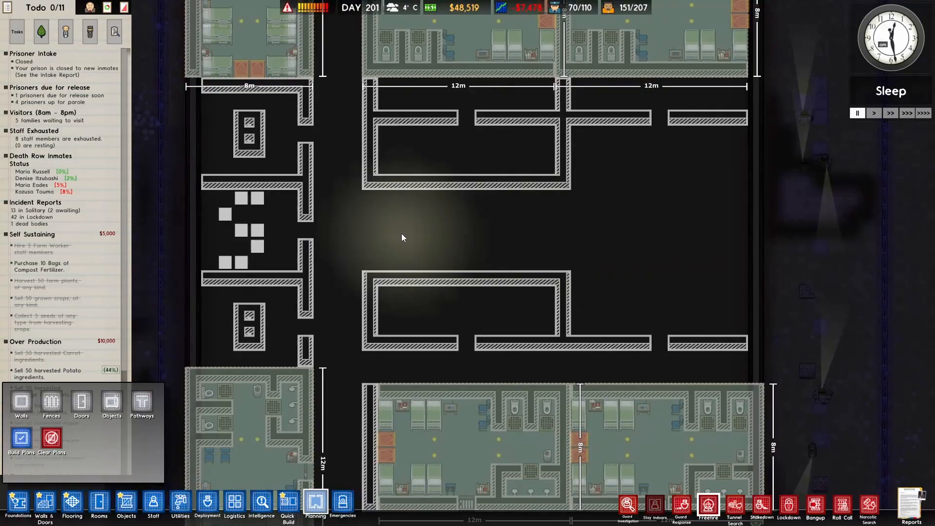
mouse_move(532, 234)
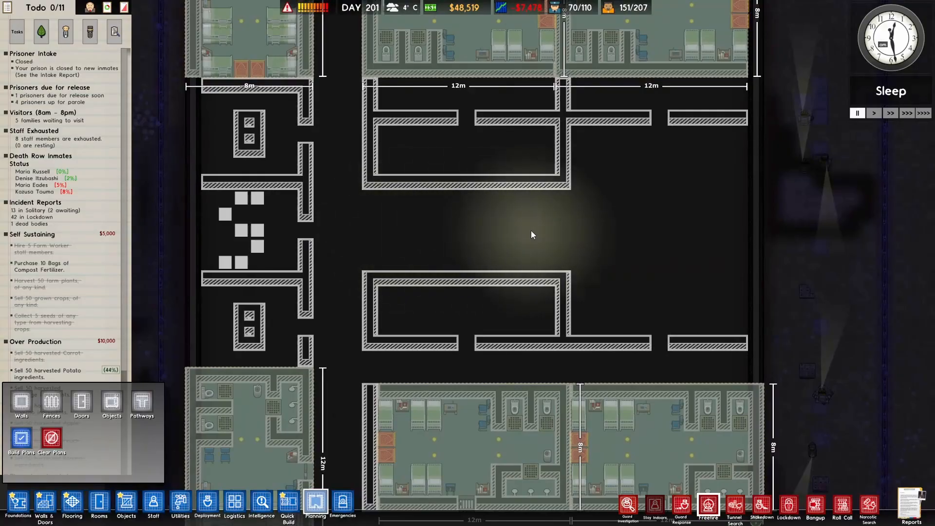
mouse_move(711, 203)
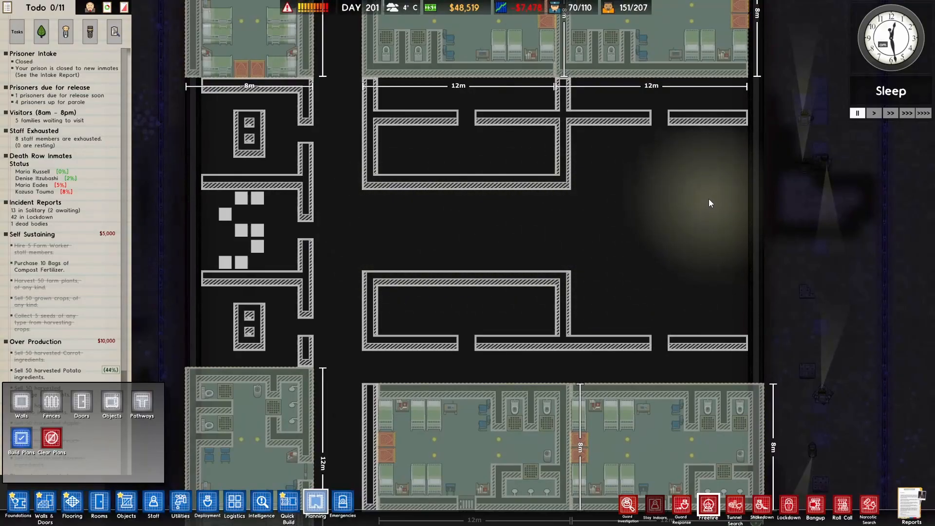
mouse_move(711, 209)
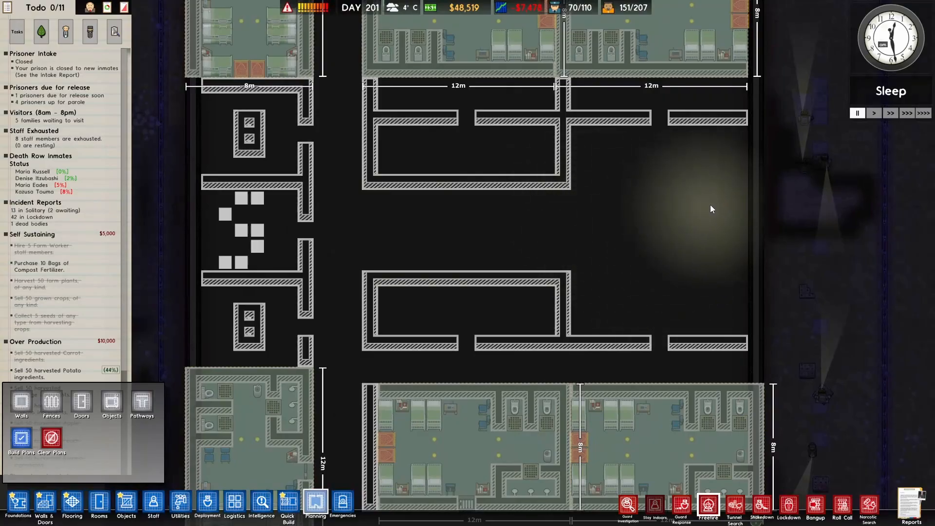
mouse_move(734, 241)
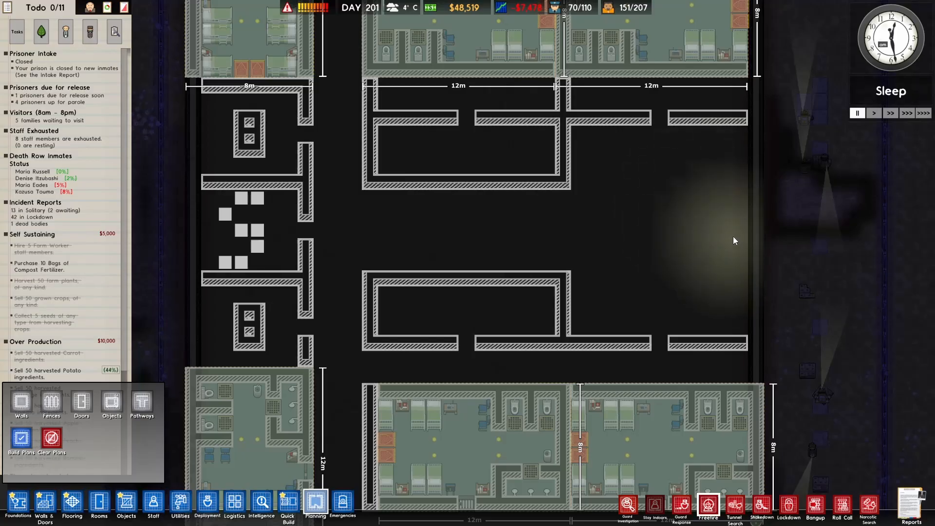
mouse_move(720, 230)
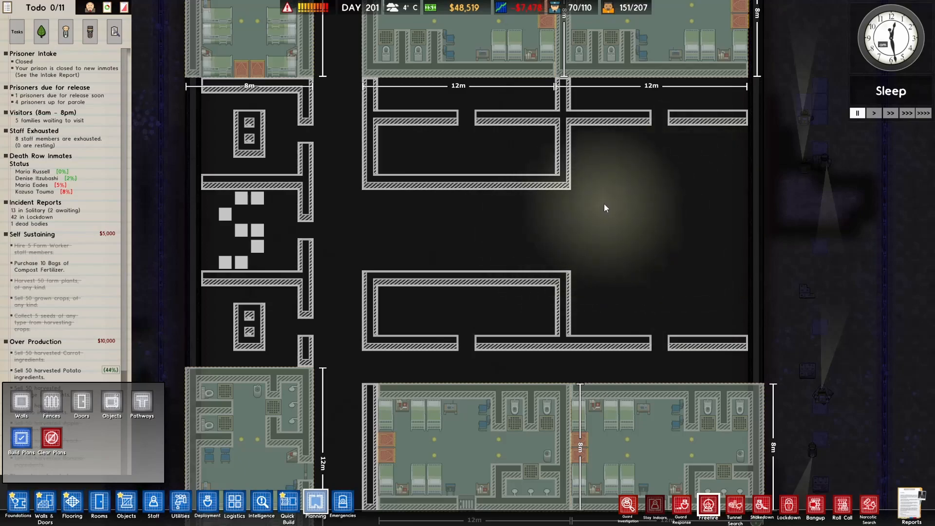
mouse_move(559, 225)
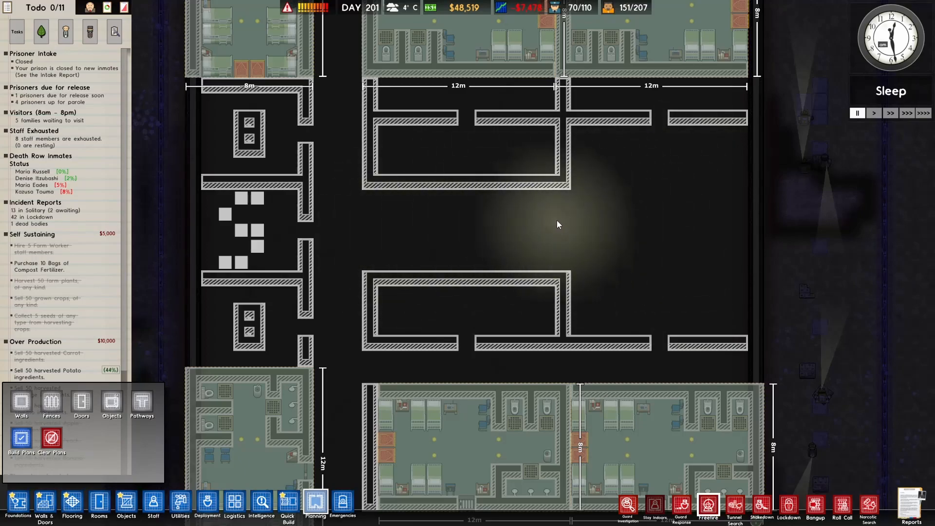
mouse_move(560, 256)
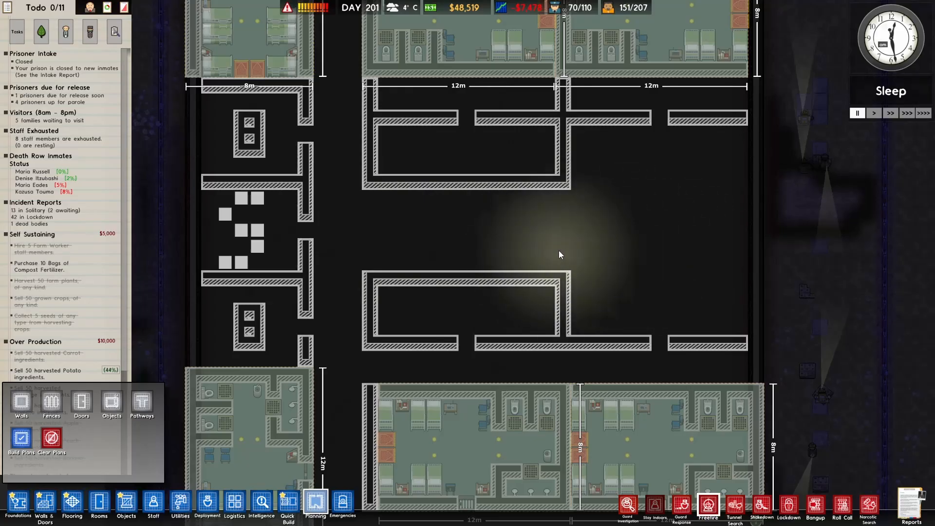
mouse_move(381, 208)
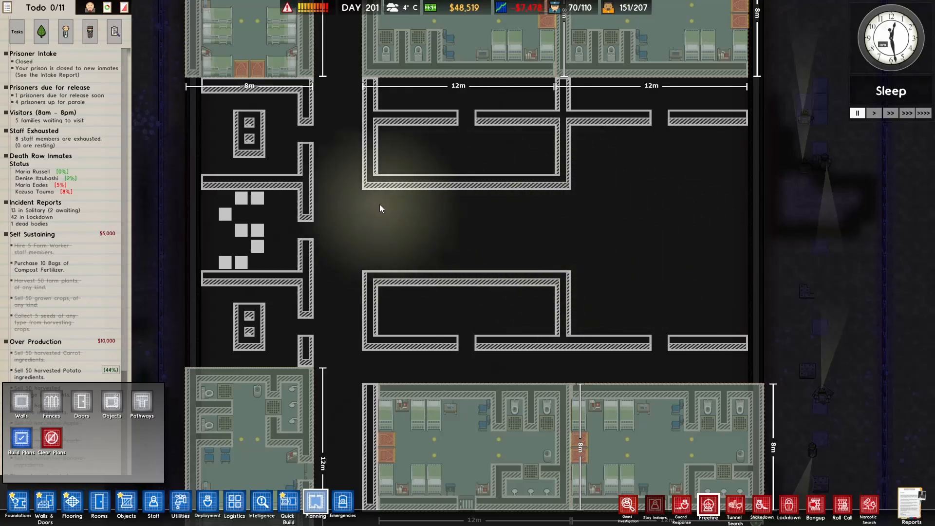
mouse_move(498, 234)
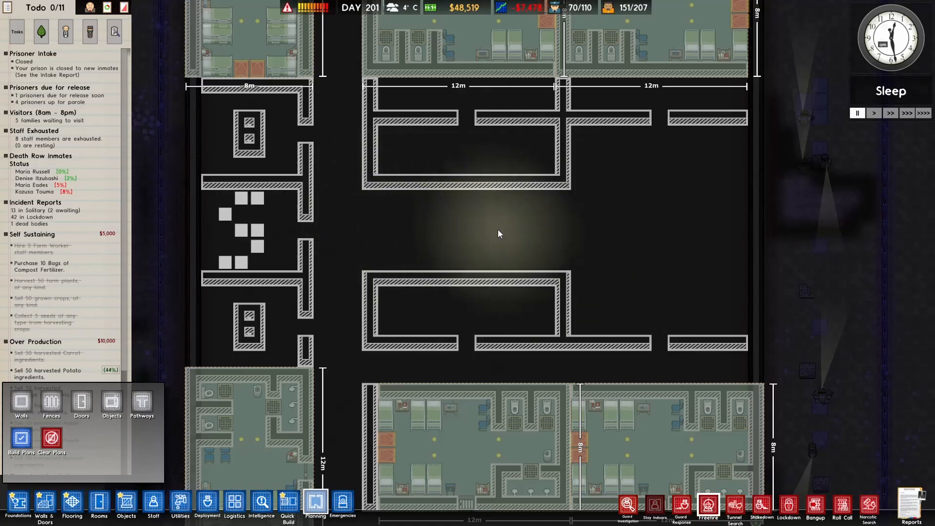
mouse_move(427, 243)
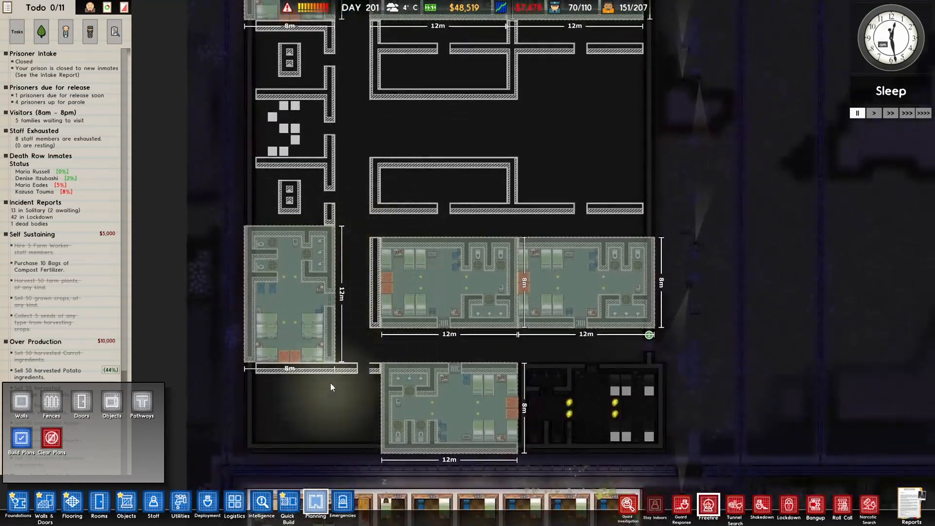
mouse_move(456, 257)
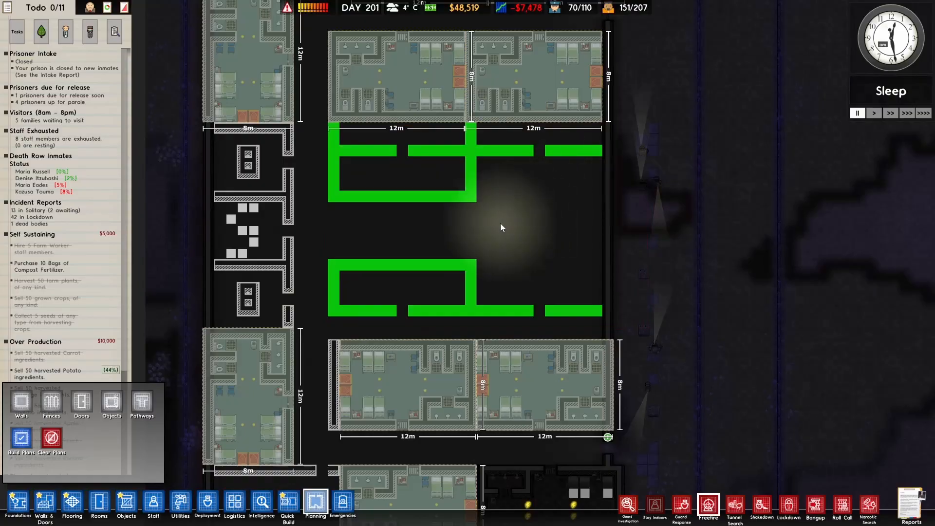
scroll(down, 3)
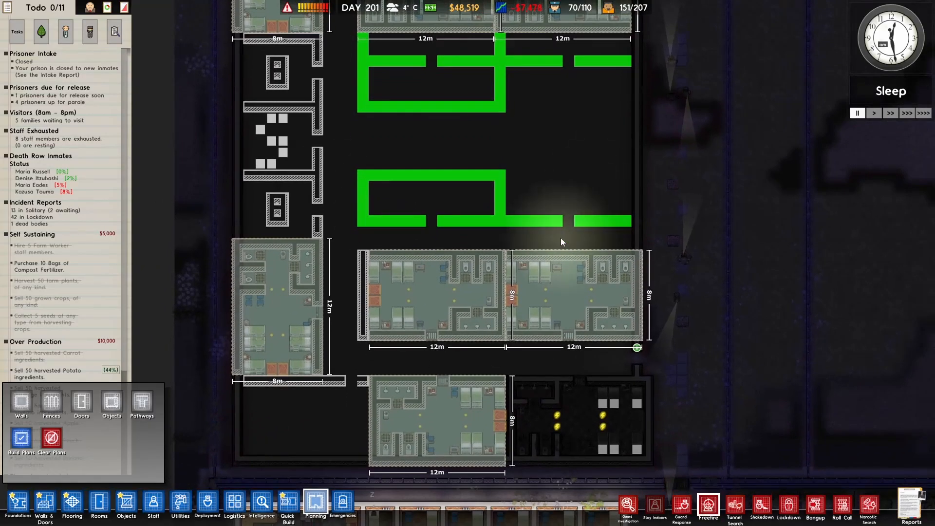
mouse_move(349, 259)
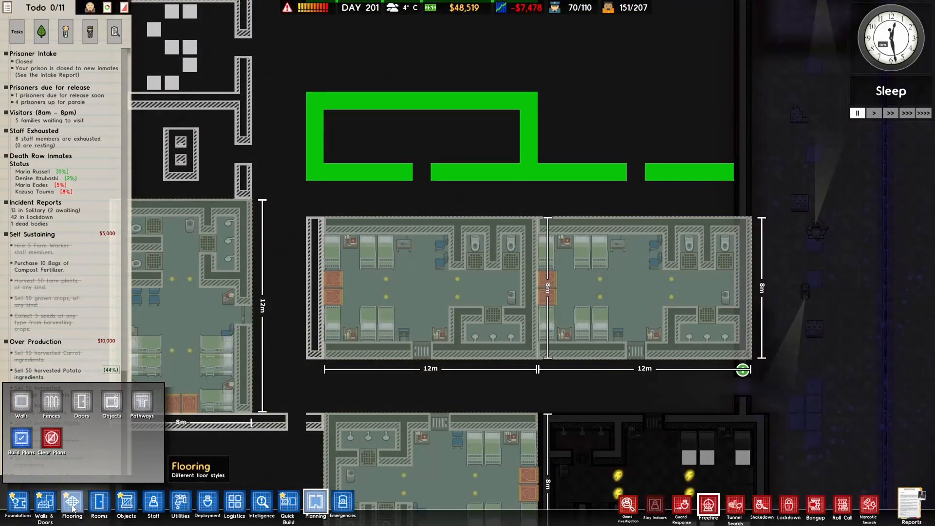
Step: Bring up the Quick Build catalogue of prebuilt room templates
click(286, 514)
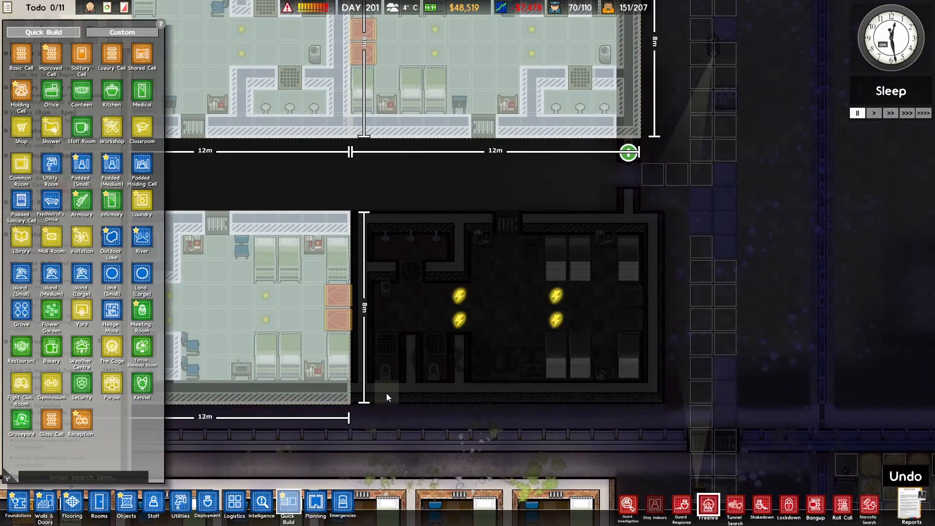
mouse_move(368, 236)
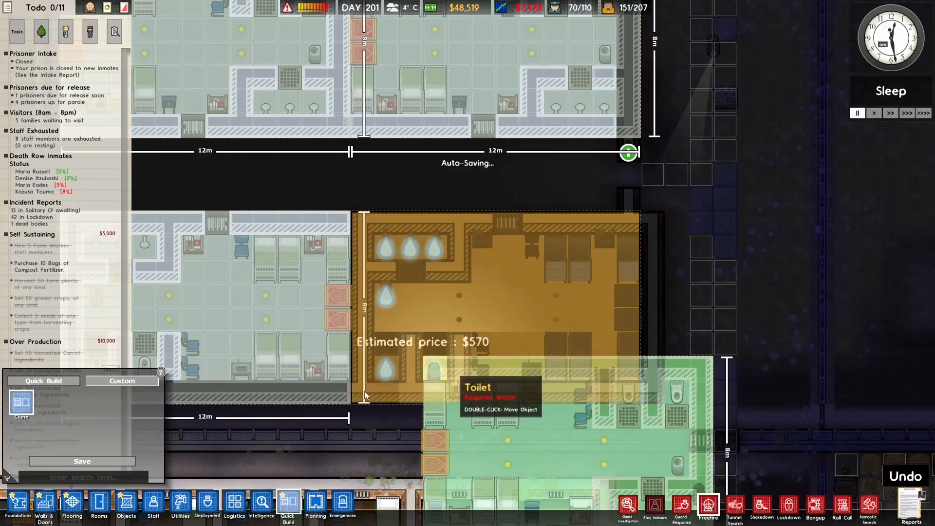
mouse_move(586, 229)
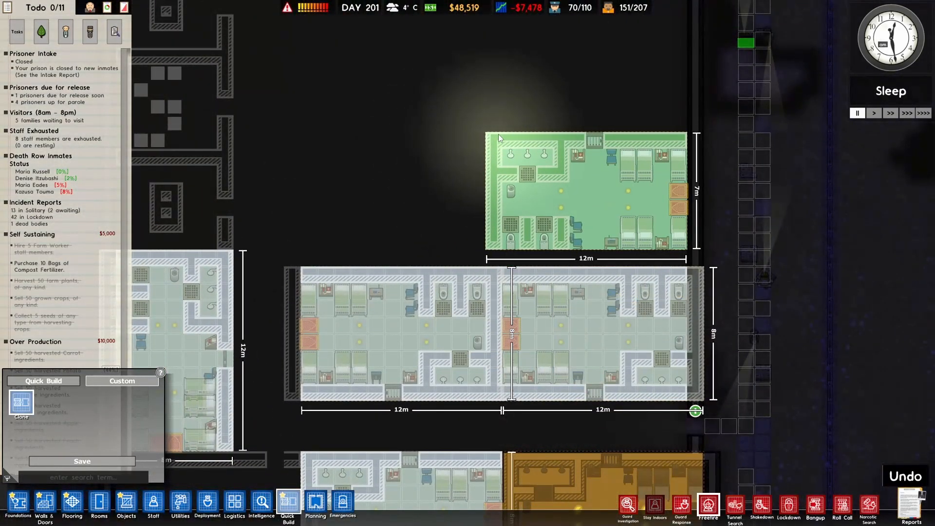
mouse_move(501, 148)
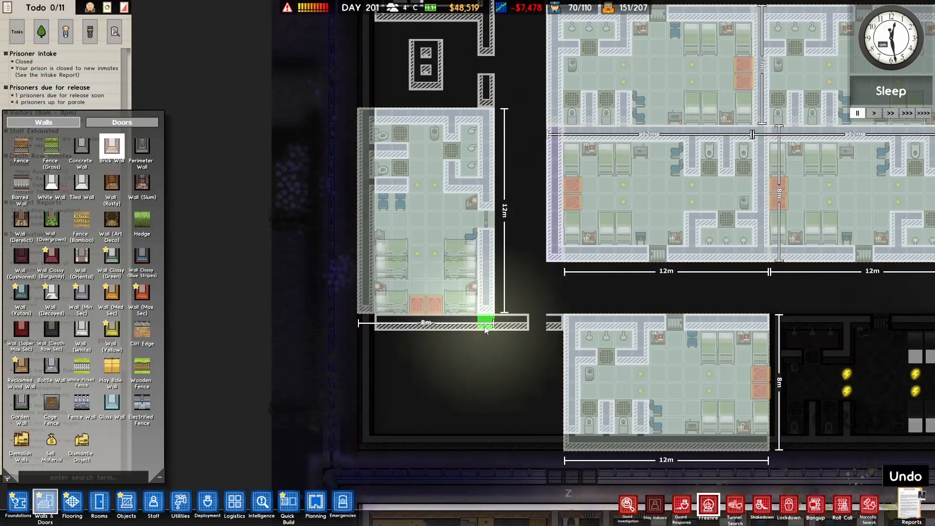
Step: Lay a six-tile brick wall under the west 8m dormitory and order the block's construction
drag(483, 320, 373, 320)
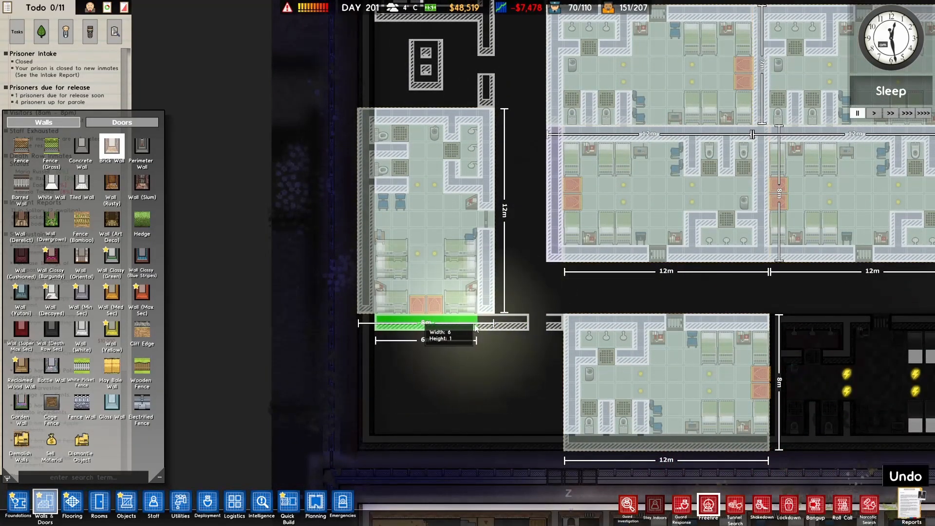
click(474, 325)
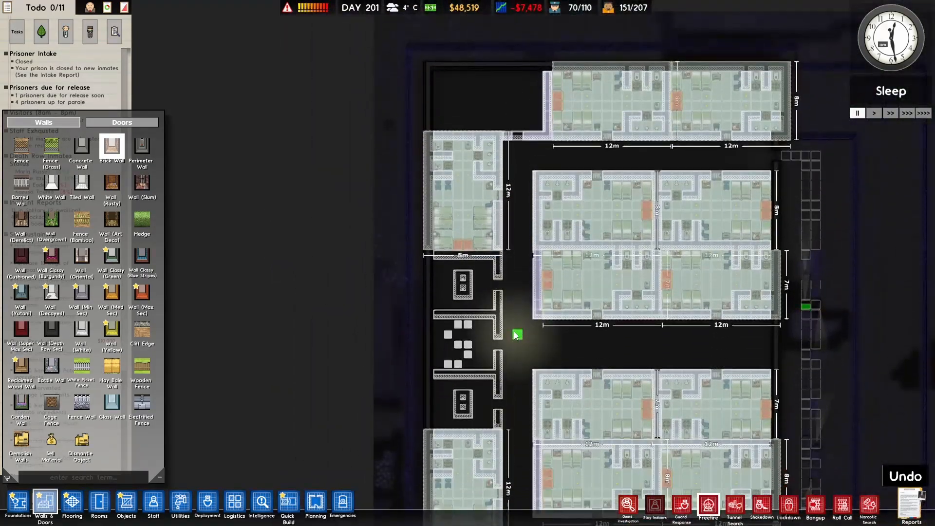
scroll(down, 3)
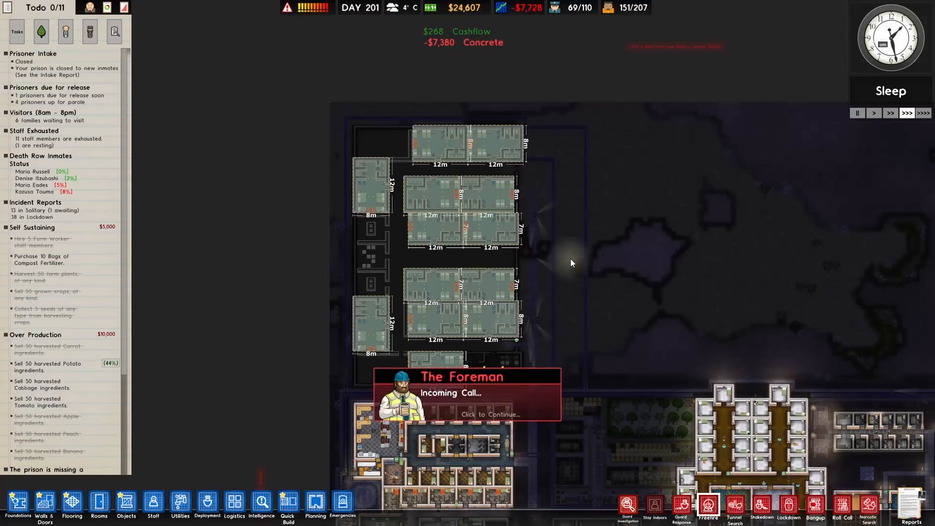
mouse_move(508, 423)
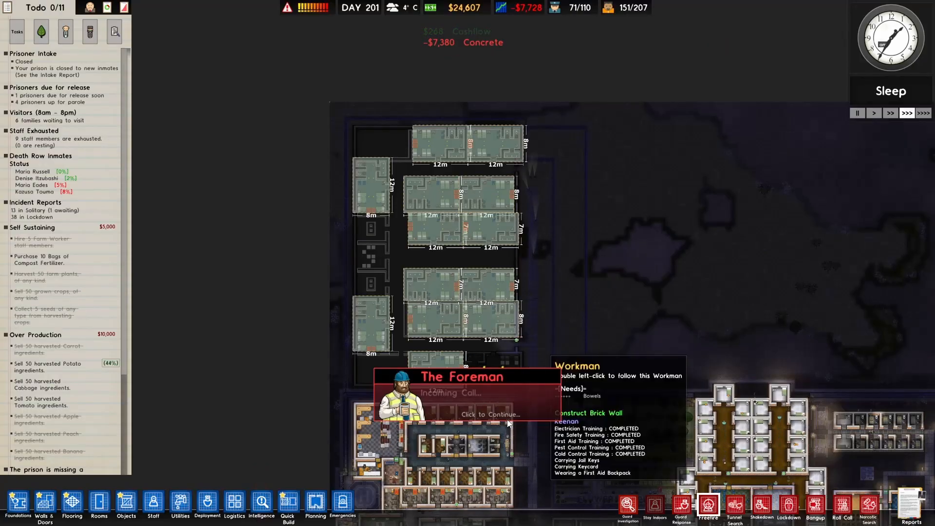
Step: Dismiss the Foreman's incoming call while workmen build the brick walls
click(490, 415)
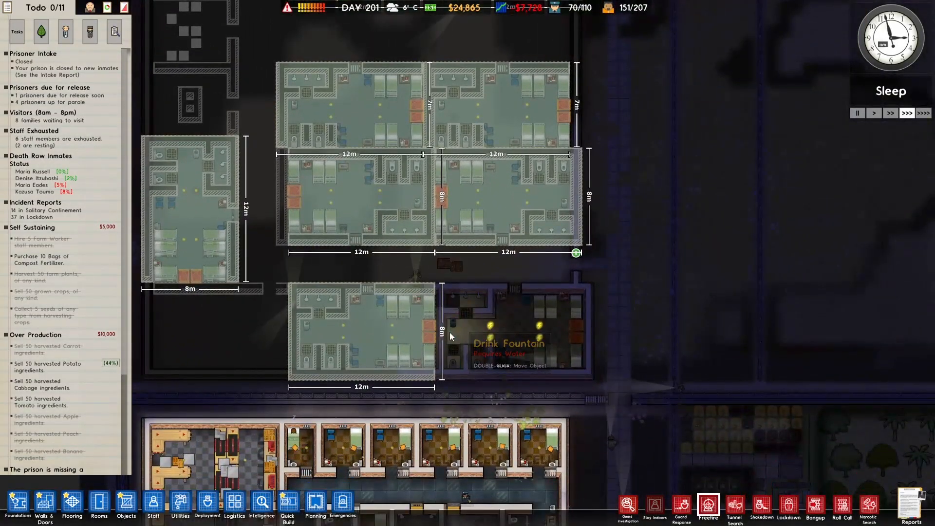
mouse_move(666, 351)
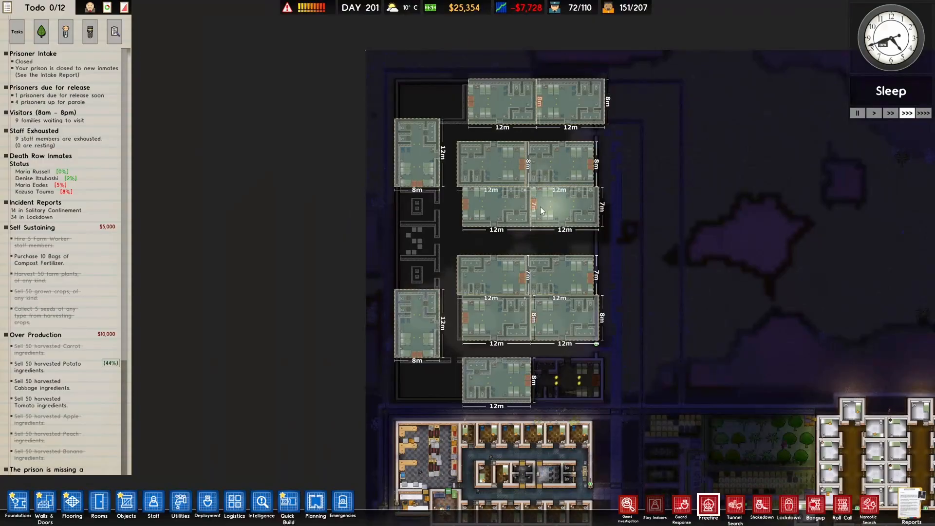
mouse_move(628, 341)
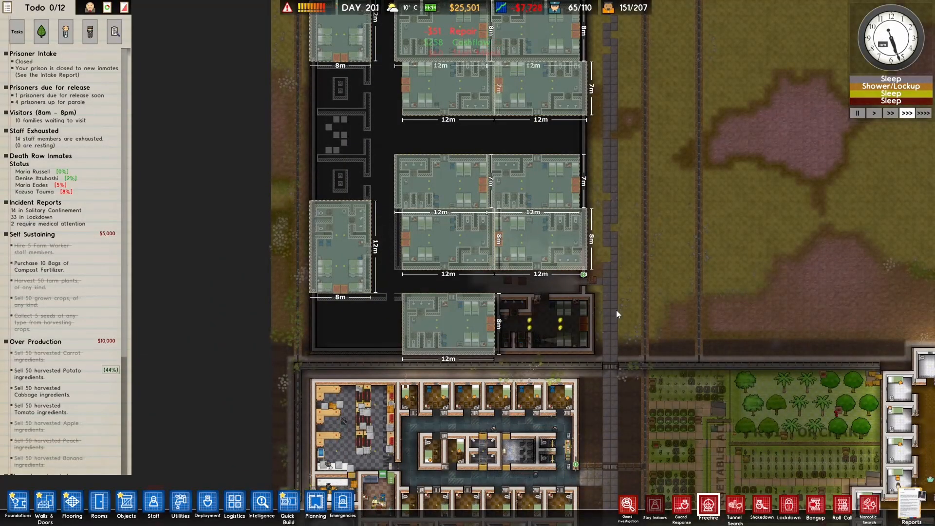
mouse_move(518, 291)
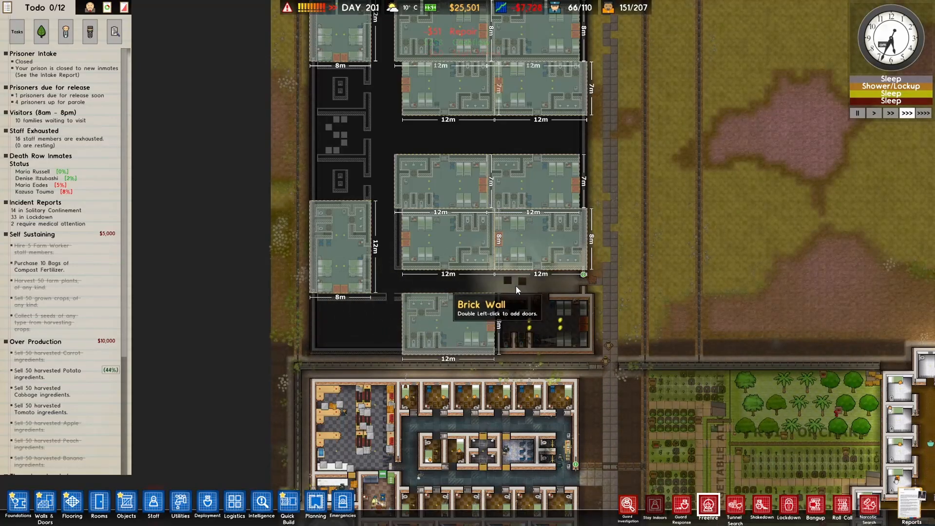